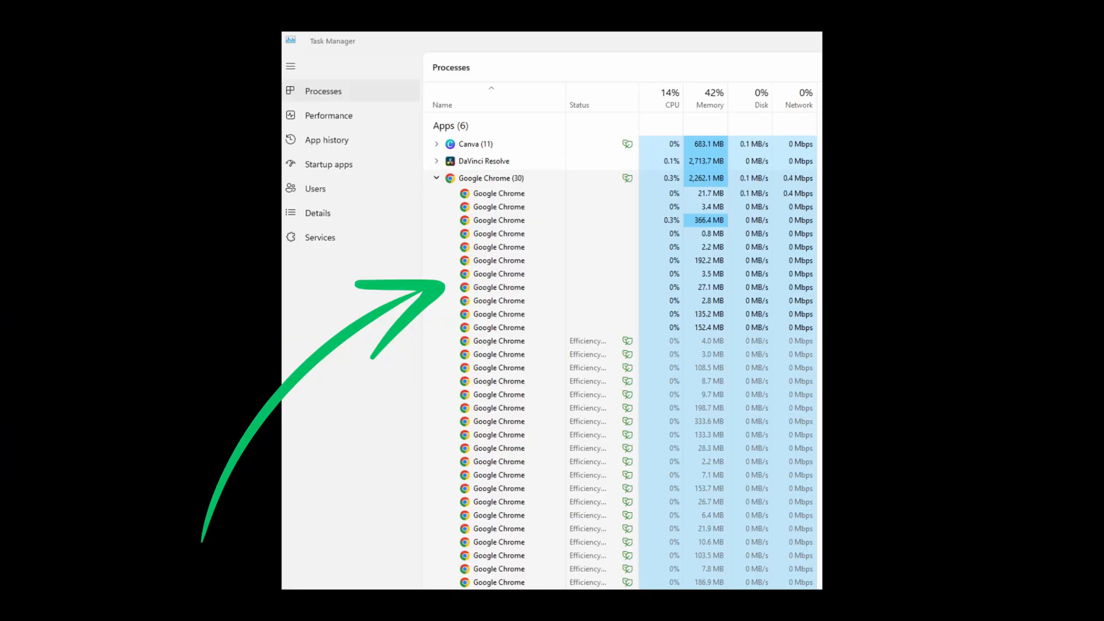
Expand Chrome's child processes in Task Manager's Processes list before moving to the Access Tokens article
left_click(318, 213)
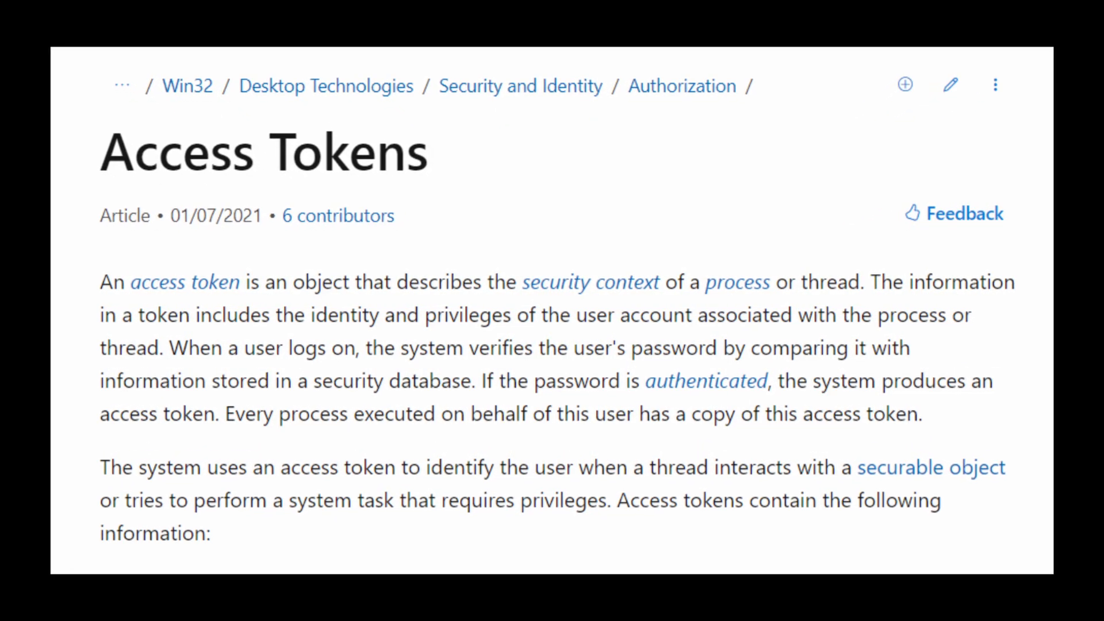
Leave the Access Tokens article for Visual Studio's CreateProcess project with main.c open
left_click(187, 86)
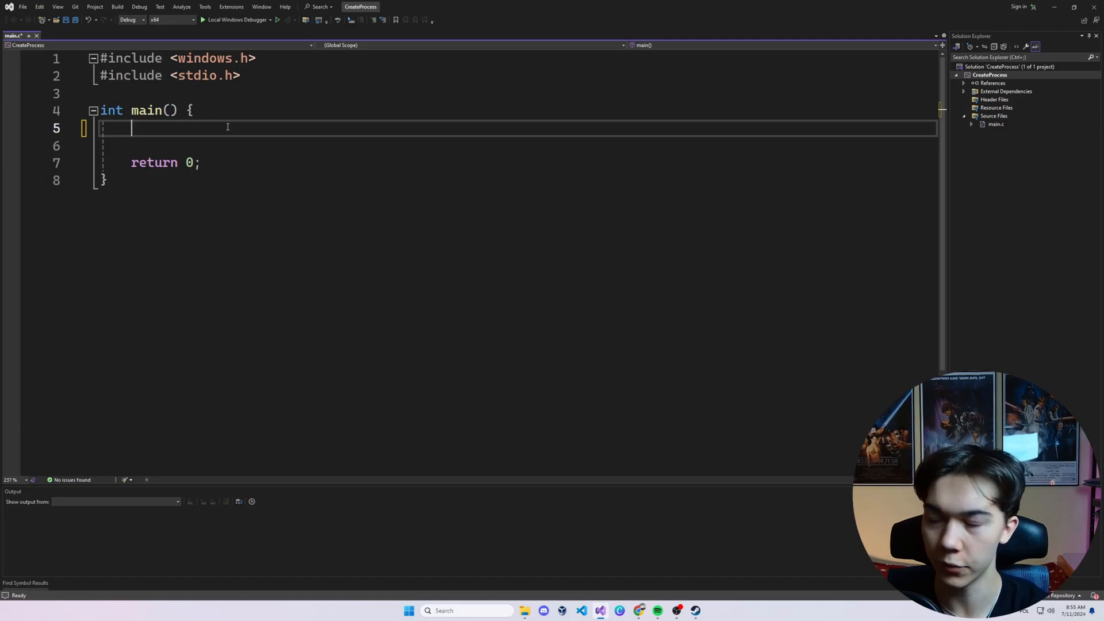
Declare STARTUPINFO si and PROCESS_INFORMATION pi inside main
type("START")
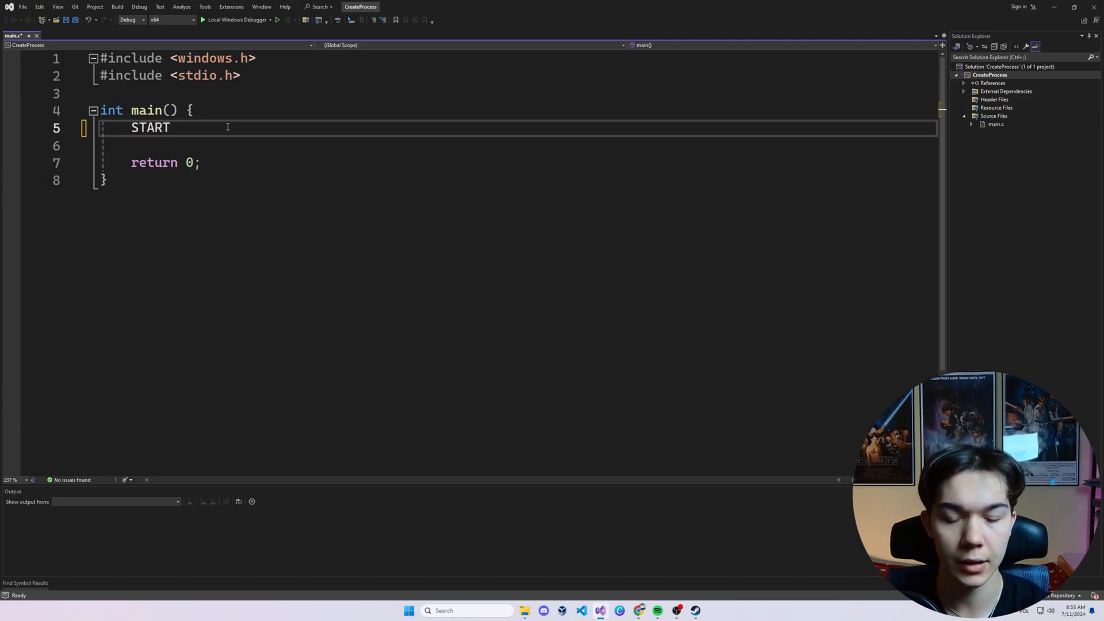
type("INFO si;")
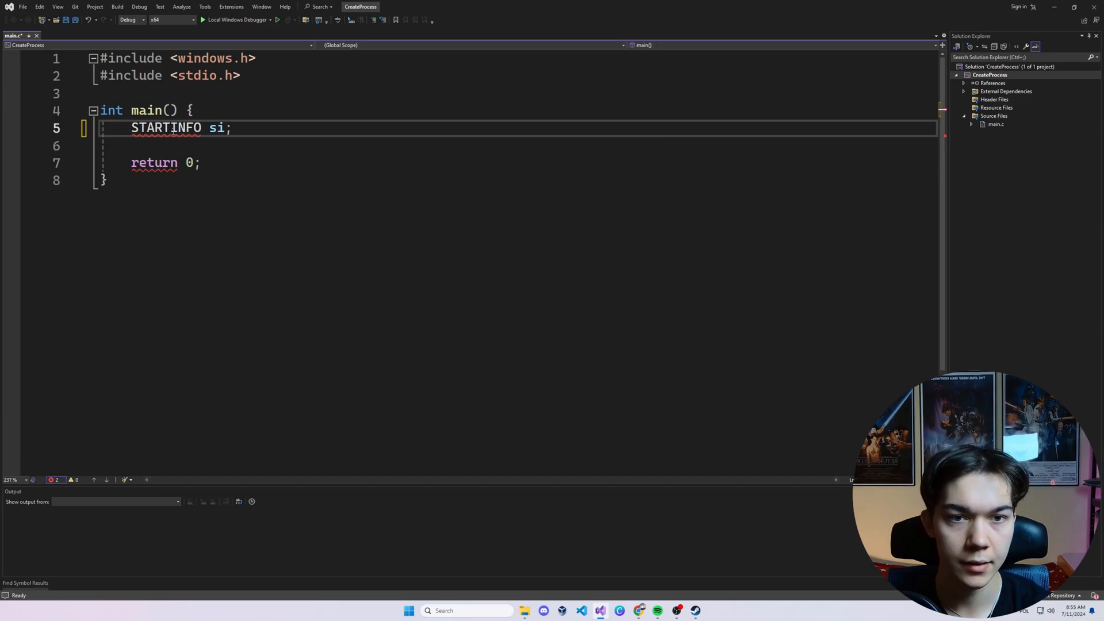
type("YU")
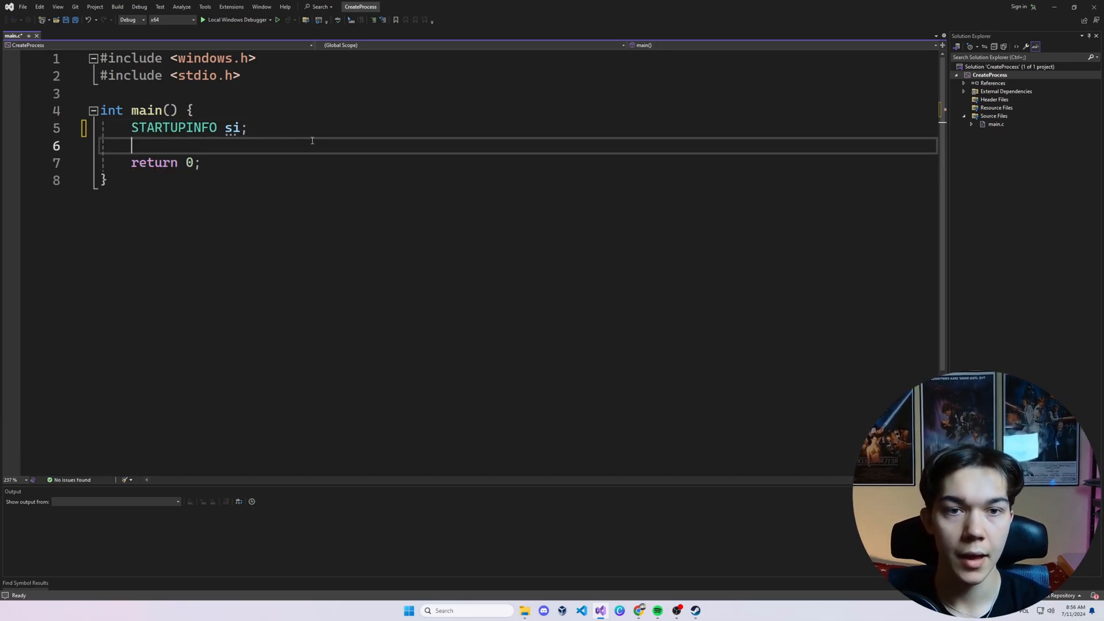
type("PROCESS_INFORMATION")
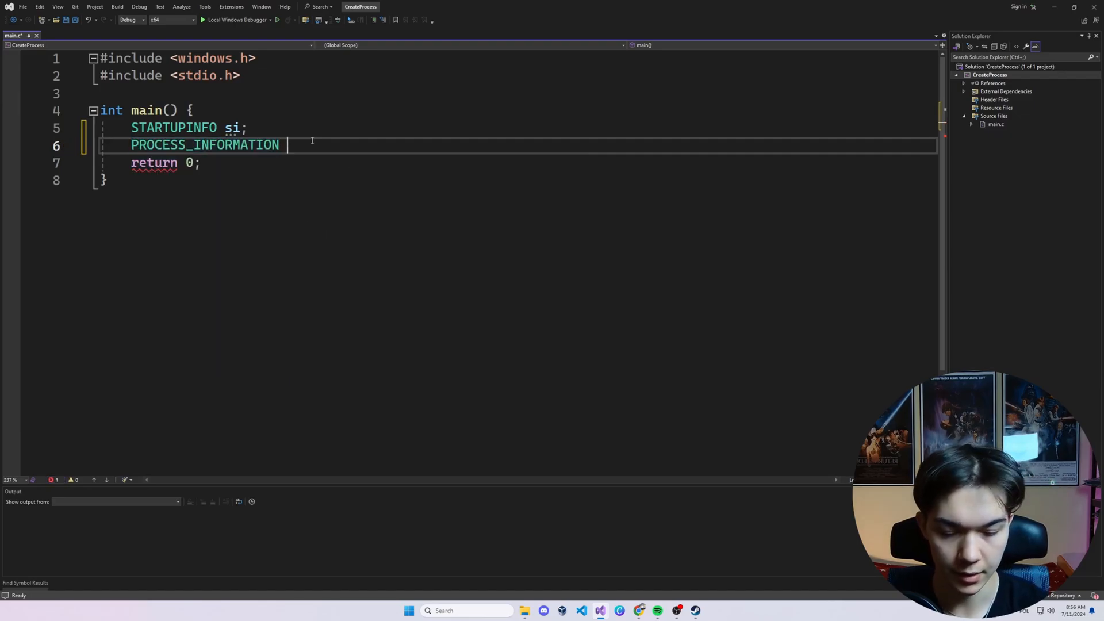
type("pi;")
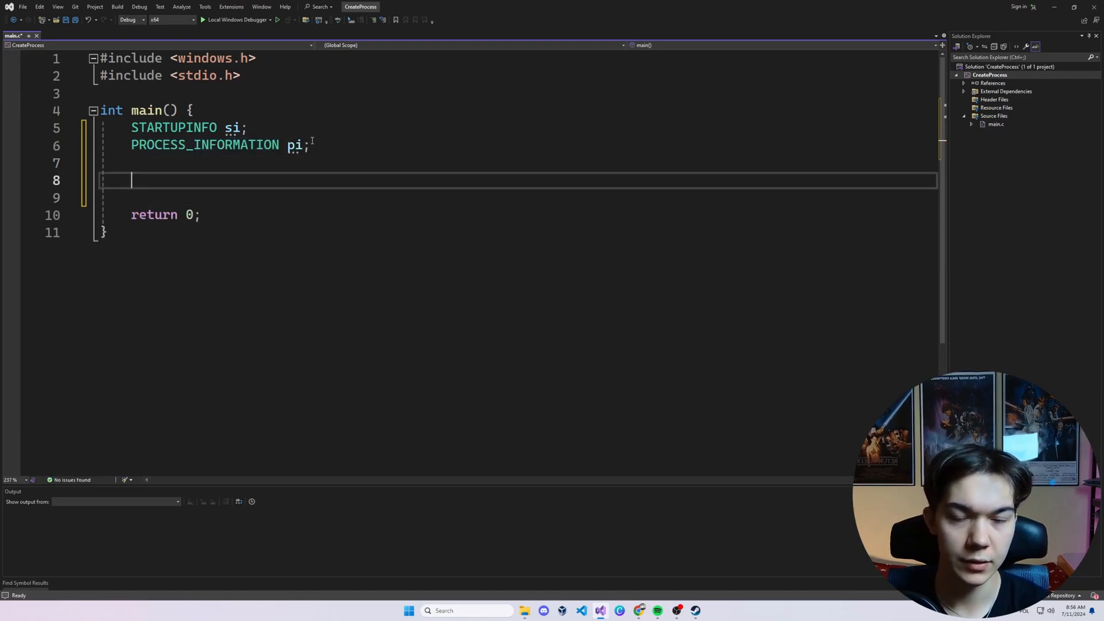
Add ZeroMemory(&si, sizeof(si)) to clear the startup info structure
type("ZeroMemory")
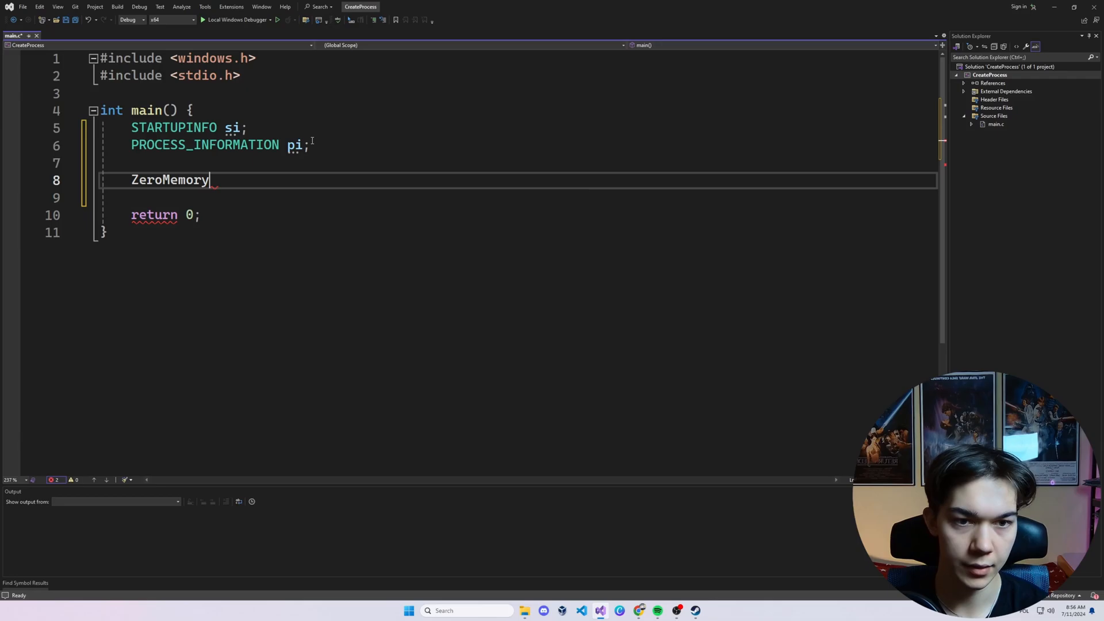
type("()")
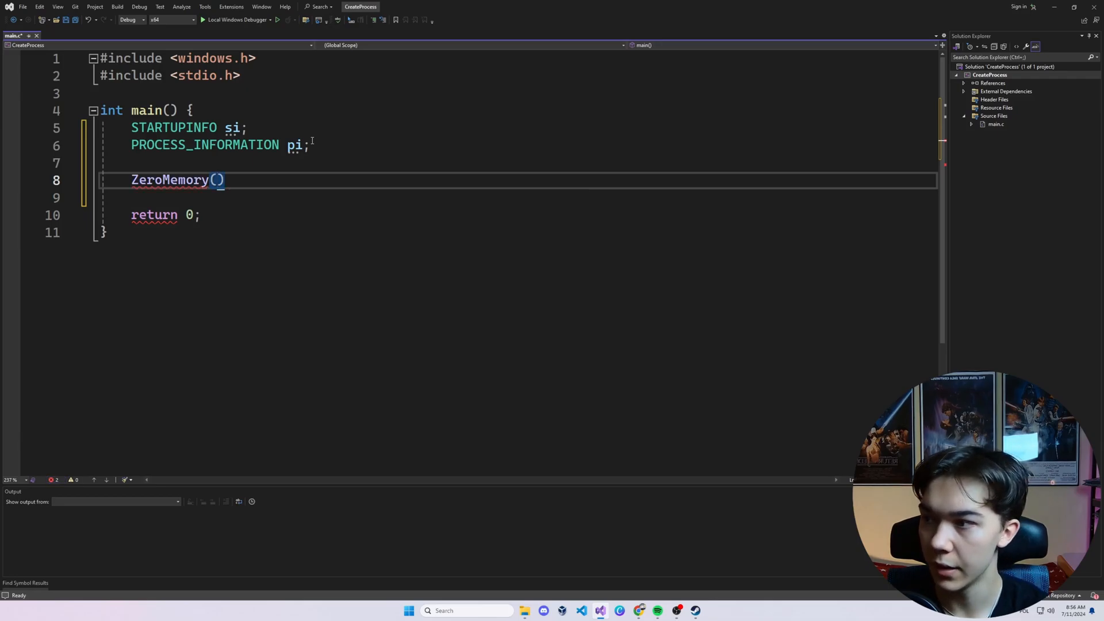
type("&si")
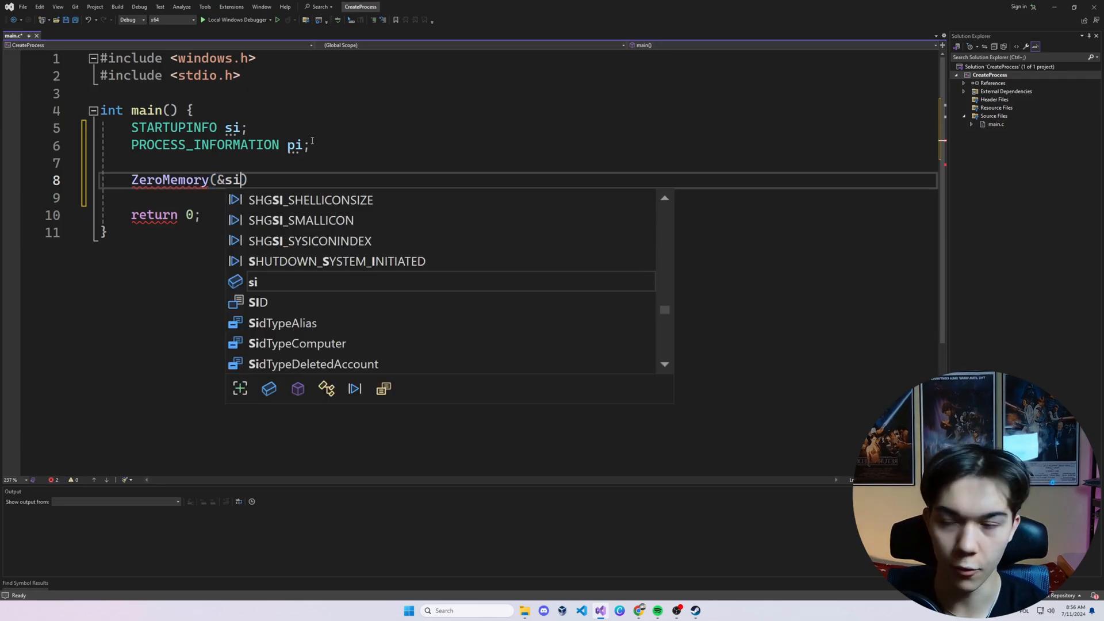
type(", sizeof(")
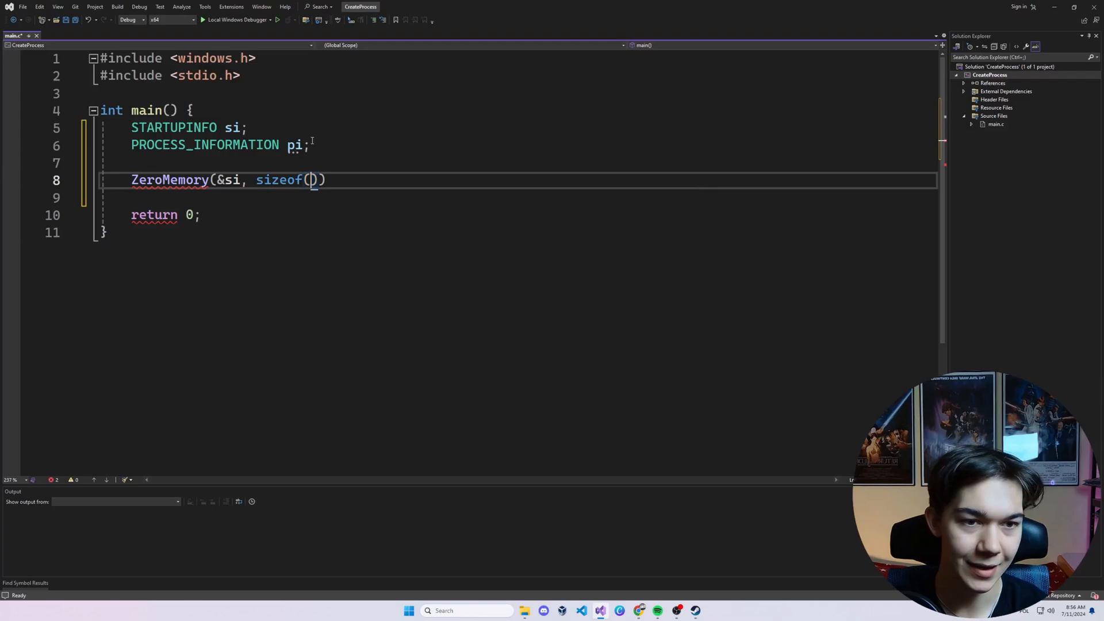
type("si)")
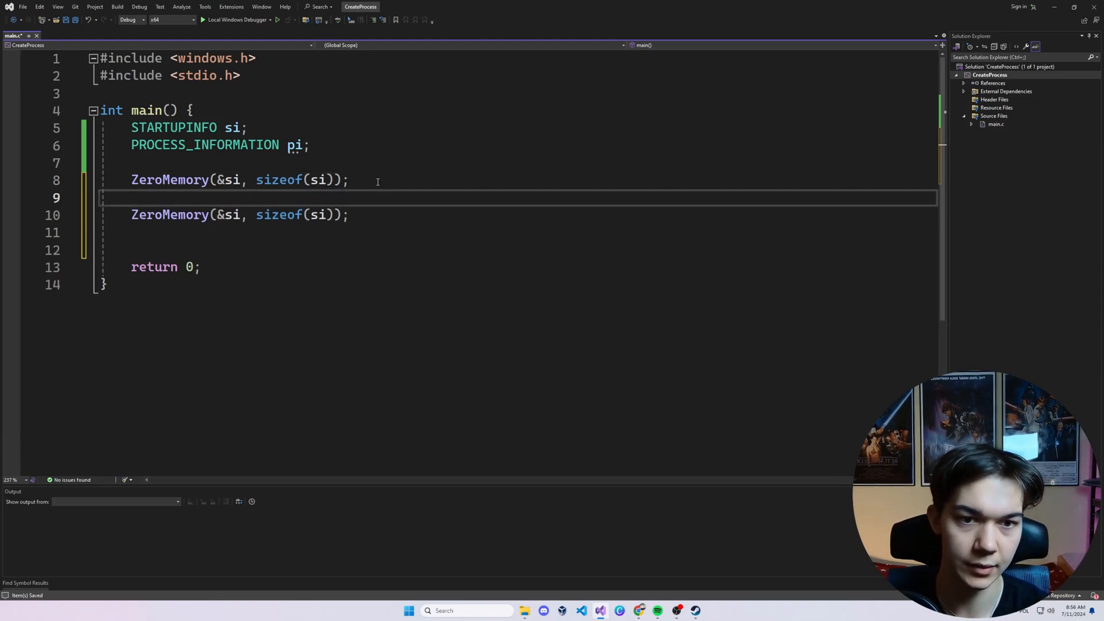
Set si.cb = sizeof(si) and begin the CreateProcessA call
type("s")
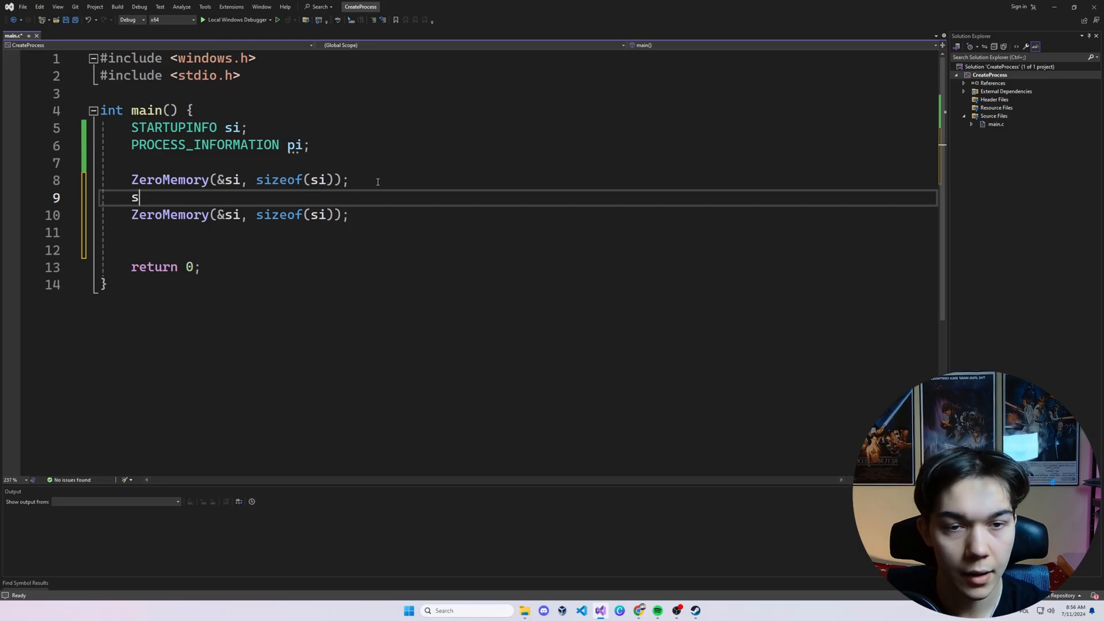
type("i.cb =")
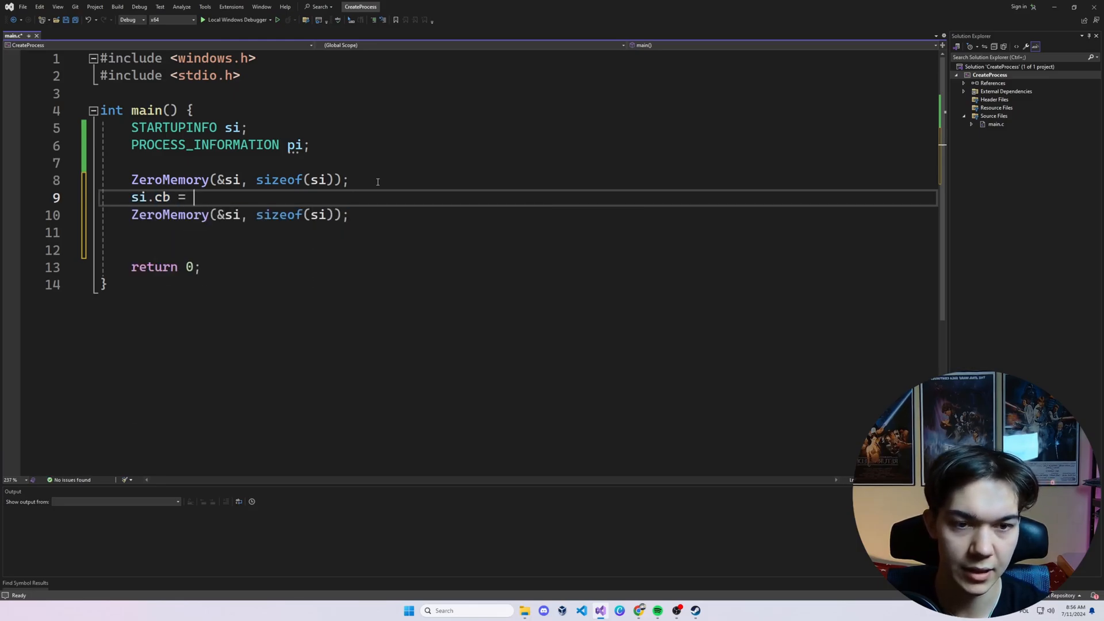
type("sizeof(cb);")
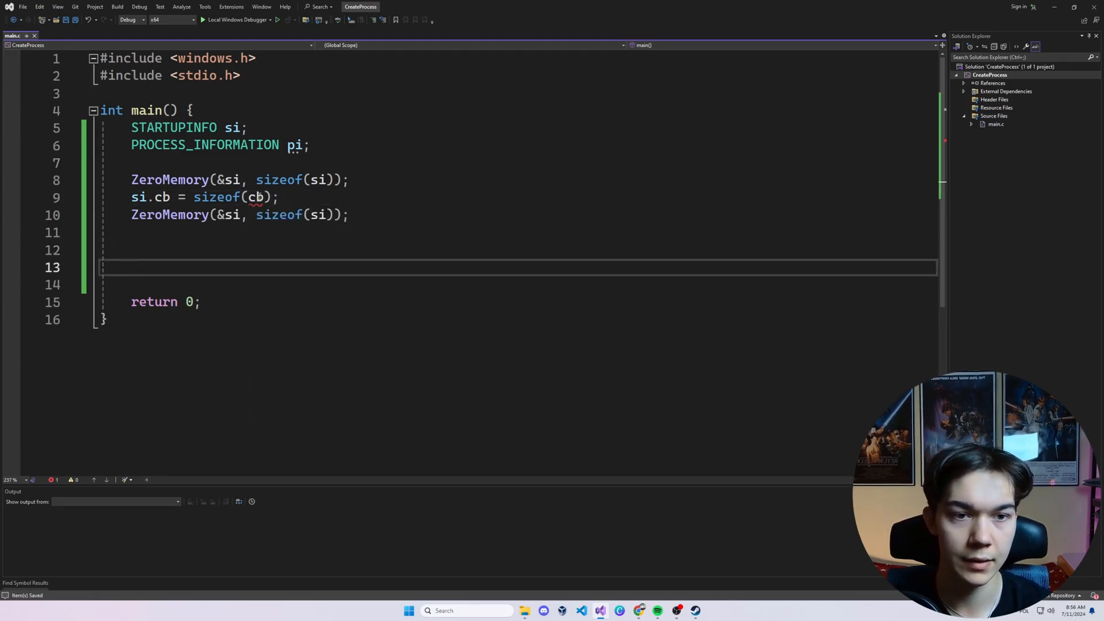
type("si")
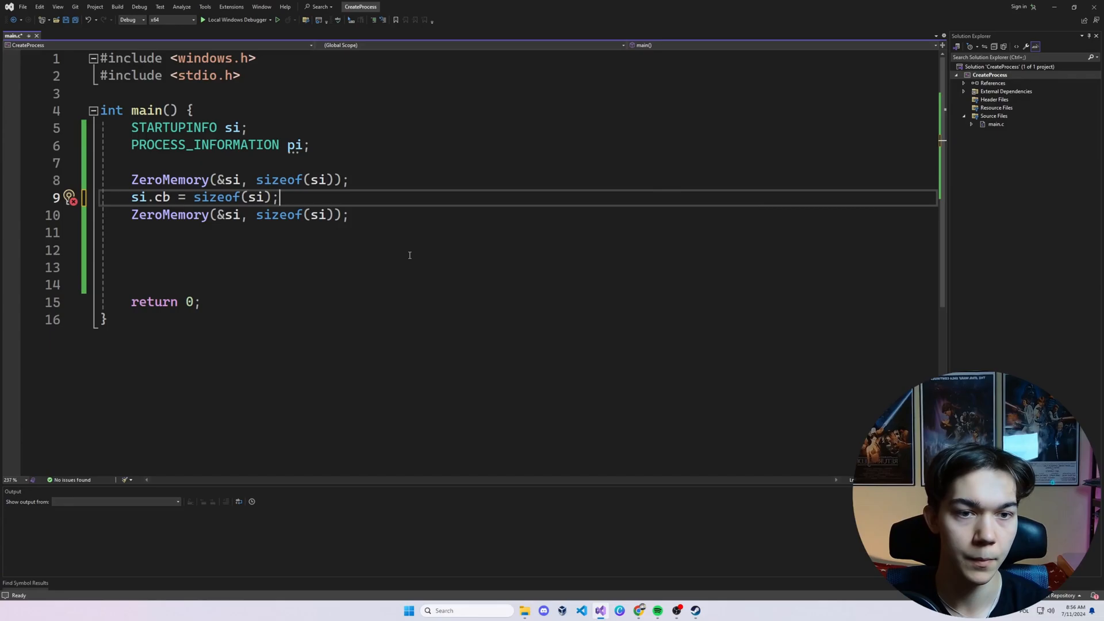
type("CRea")
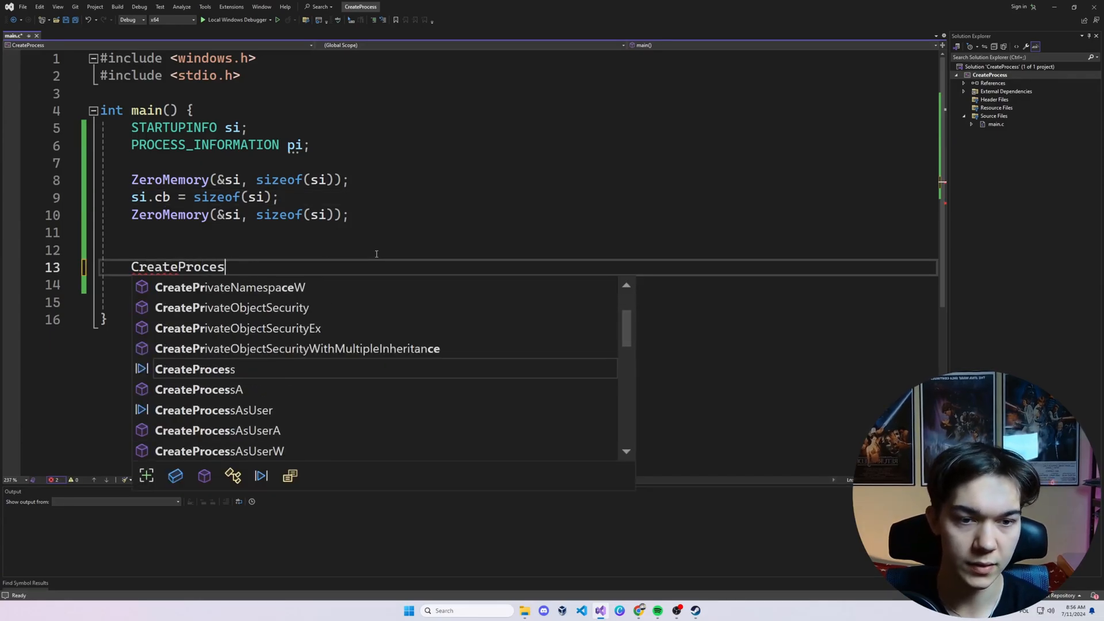
Pass NULL and the path C:\\Windows\\System32\\calc.exe as CreateProcessA's first arguments
type("sA(N")
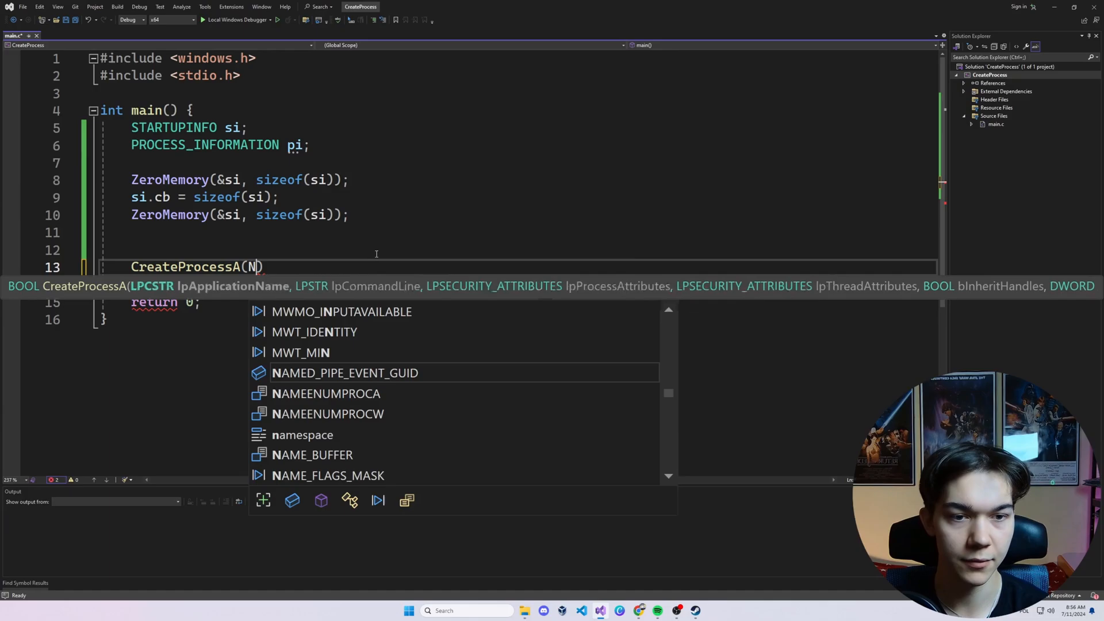
type("ULL, C:")
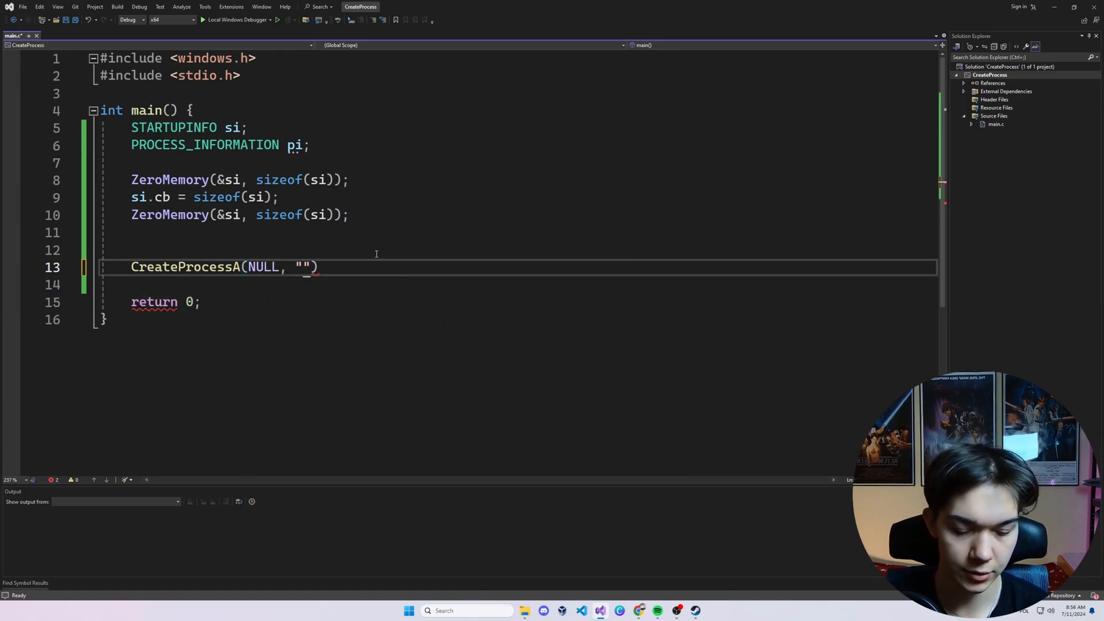
type("C:")
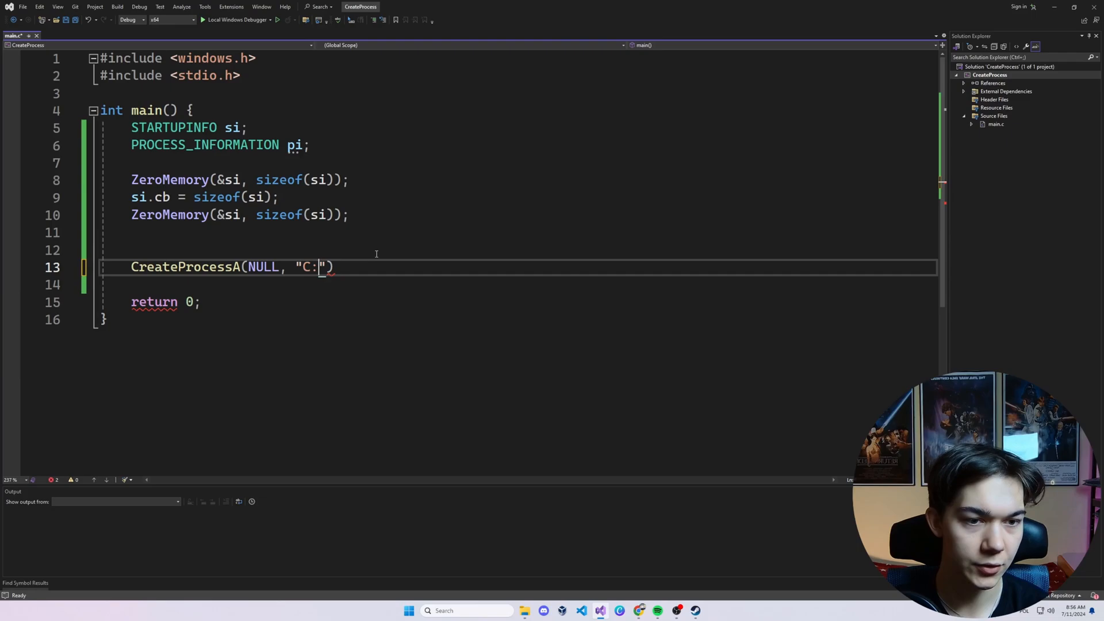
type("\\\\")
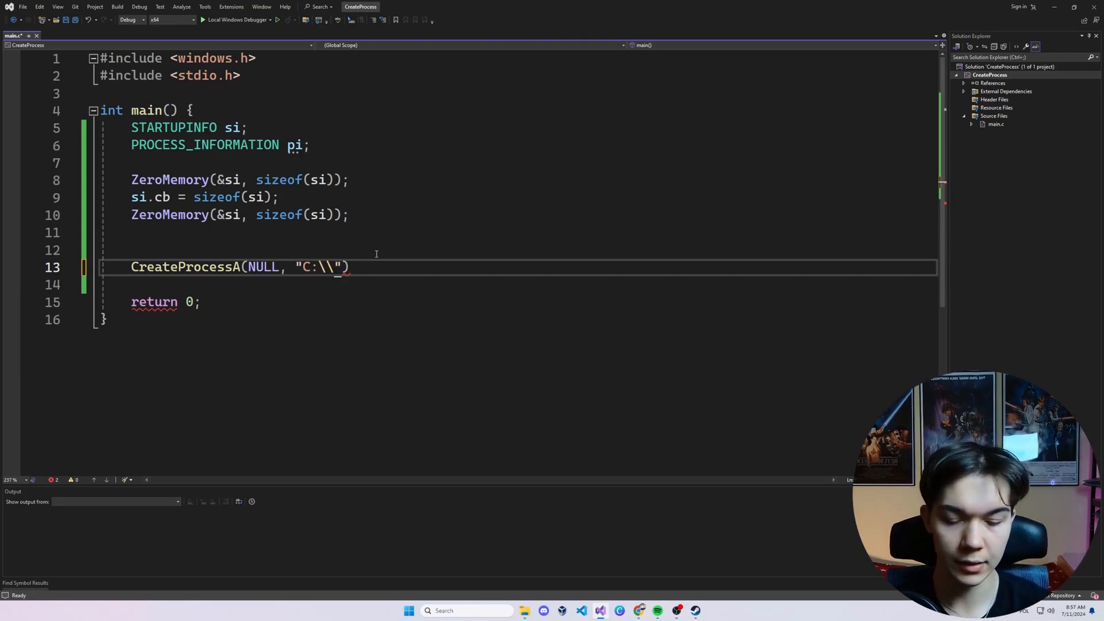
type("Wi")
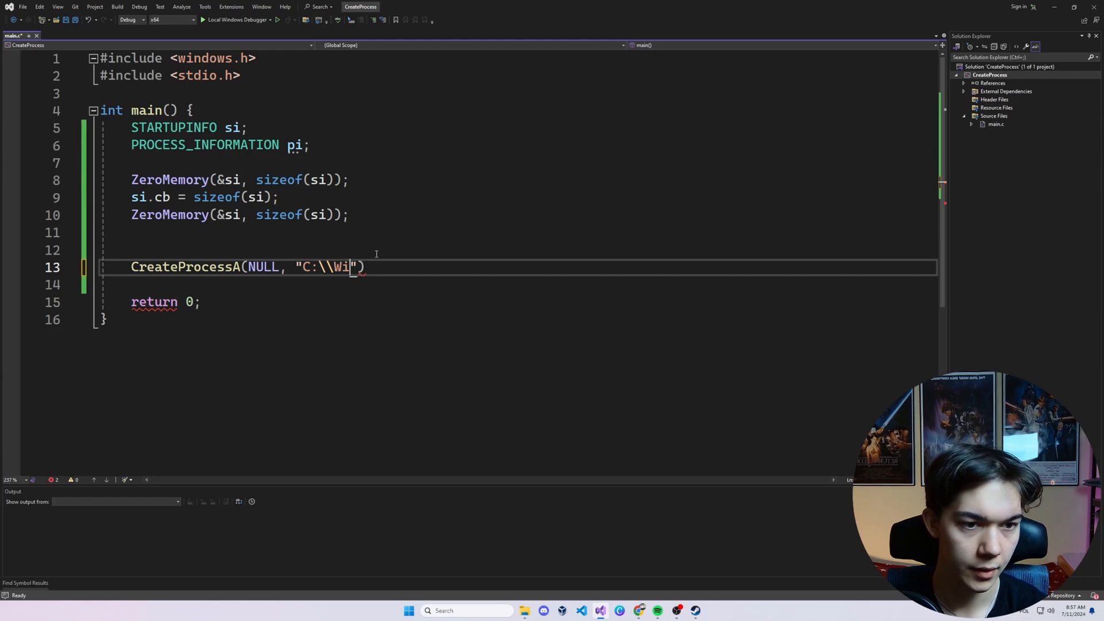
type("ndows\\\\")
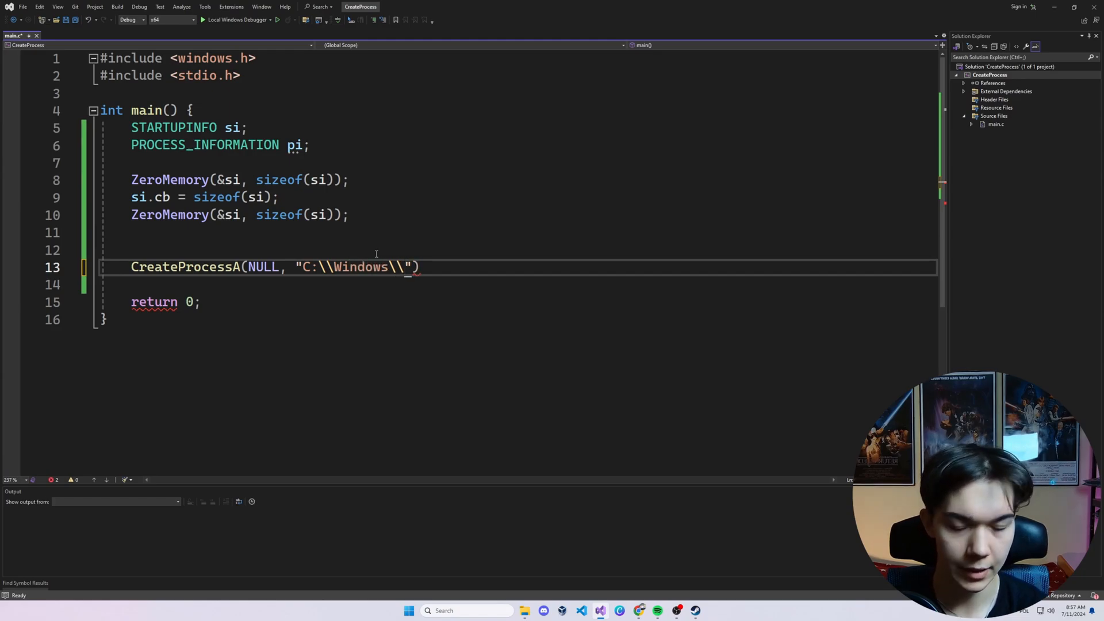
type("System")
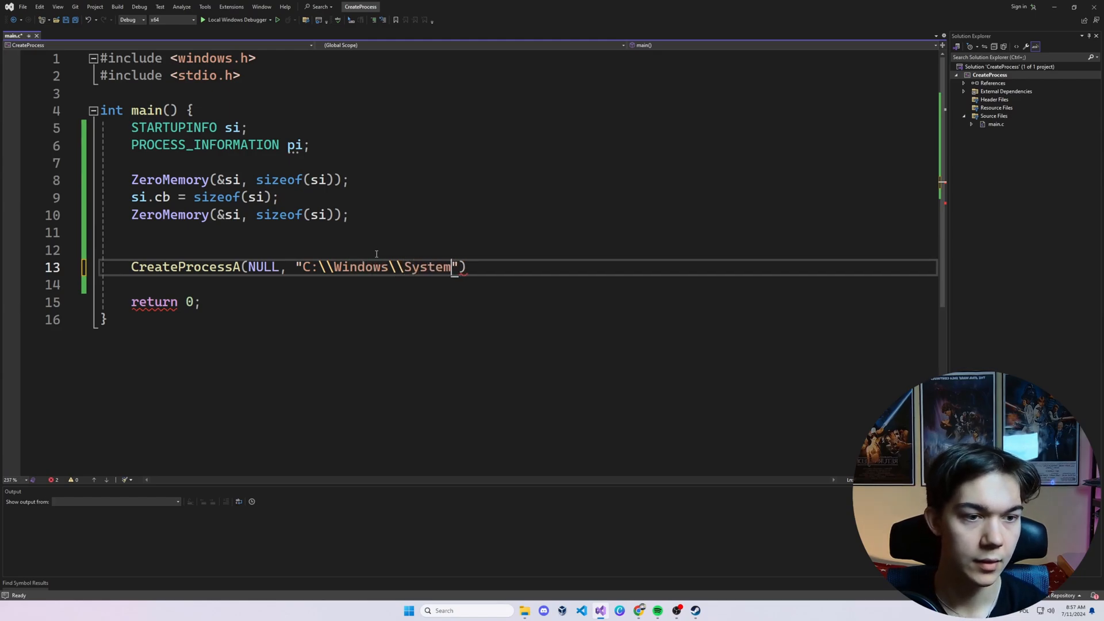
type("32\\\\")
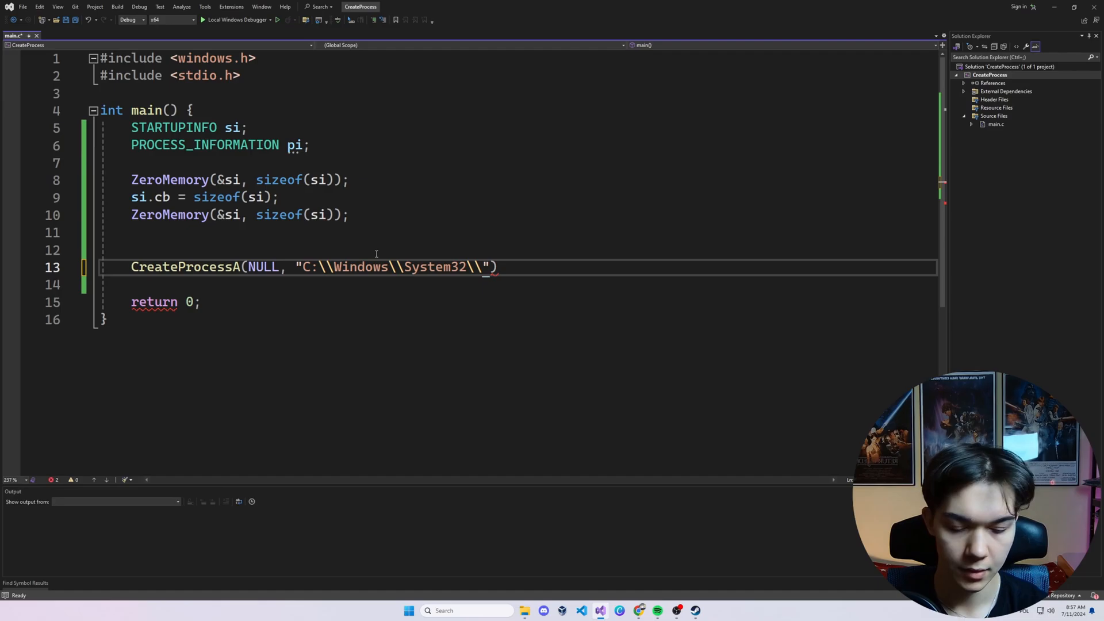
type("calc.exze")
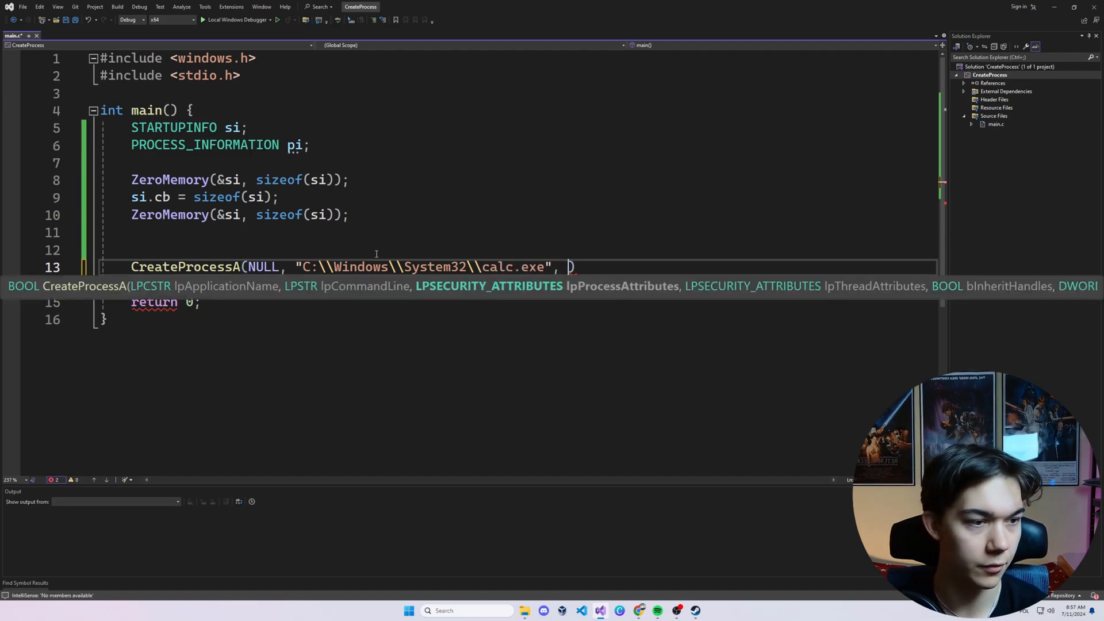
Finish the call with NULL, NULL, FALSE, 0, NULL, NULL, &si, &pi and highlight CreateProcessA
type("NULL, NULL,")
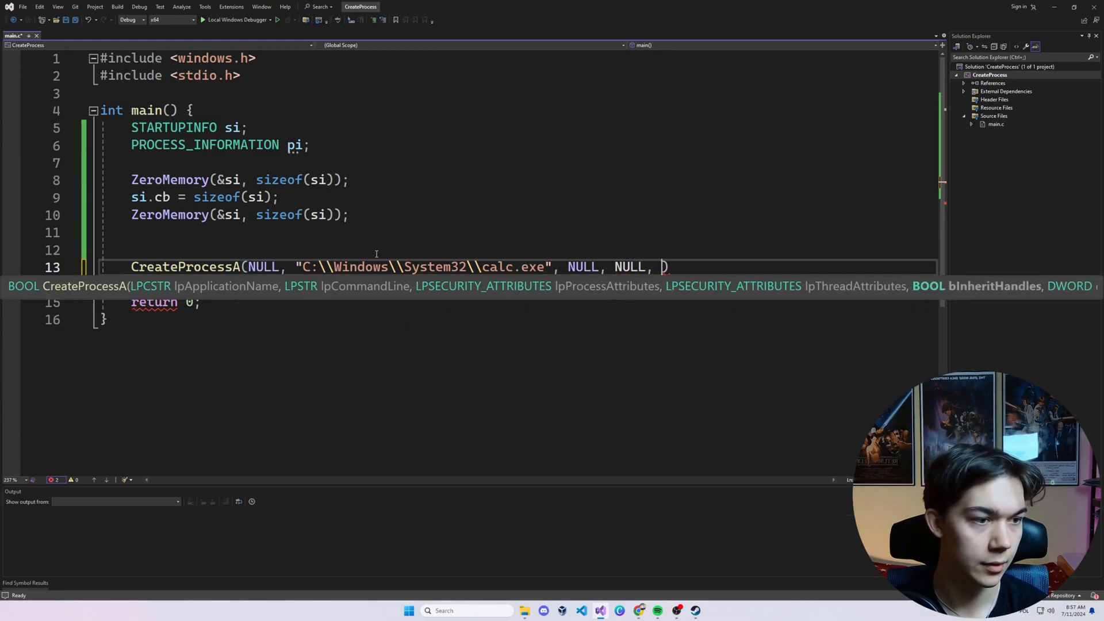
type("fals")
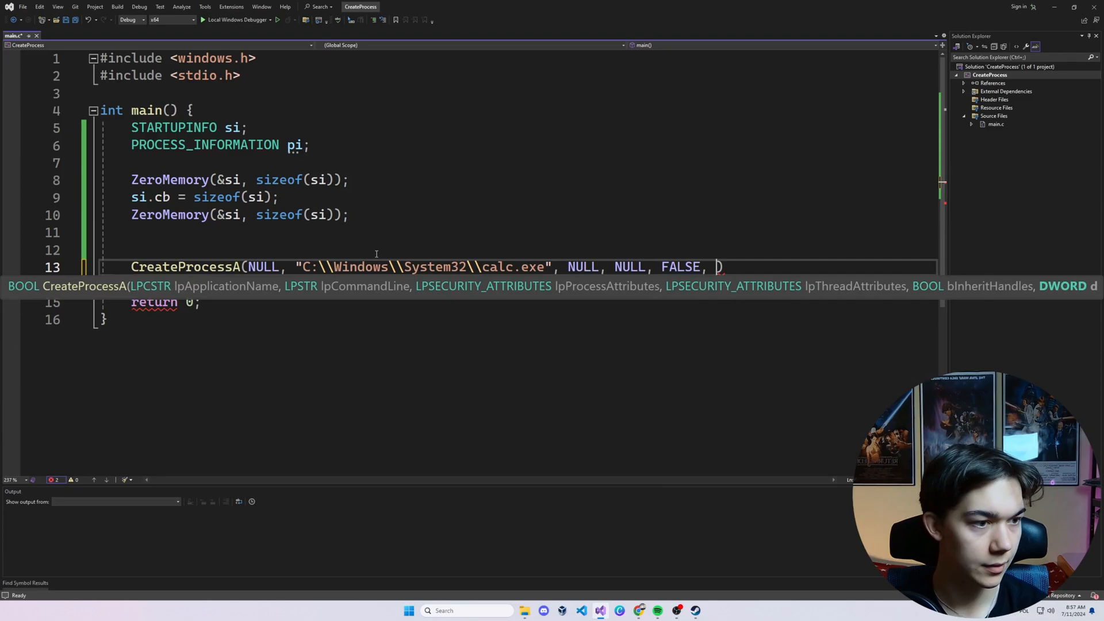
type("0, NULL")
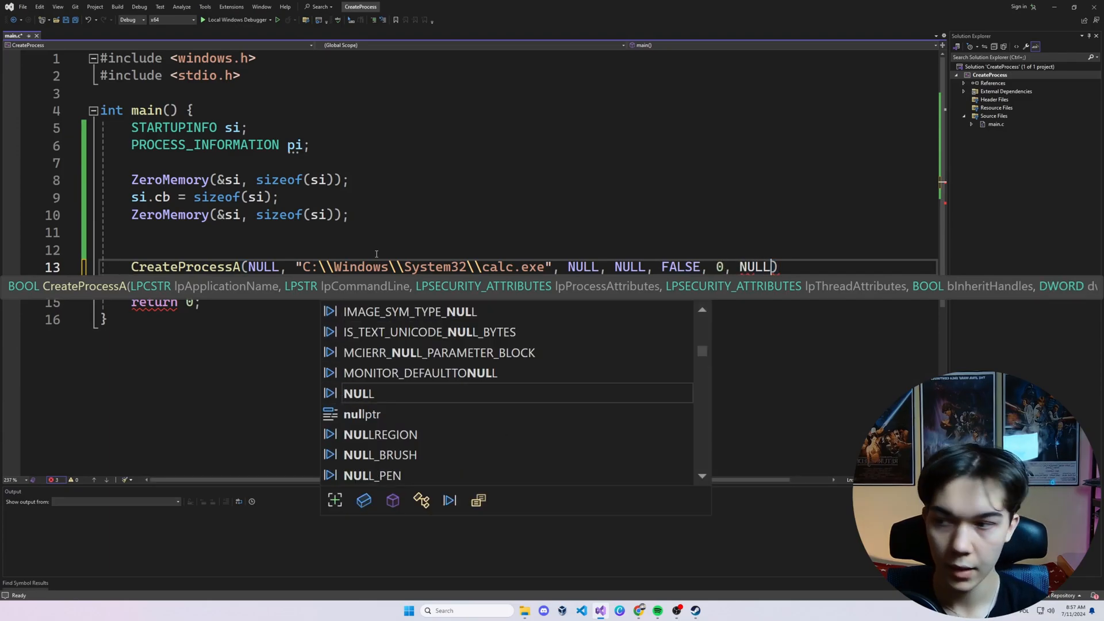
type(", NULL, &")
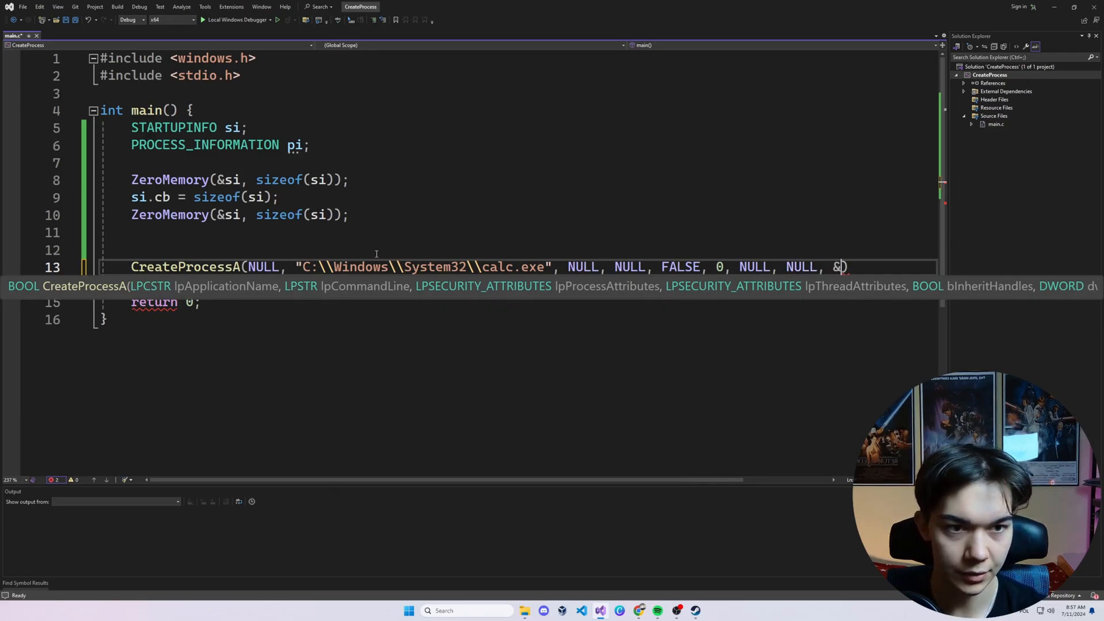
type("si,")
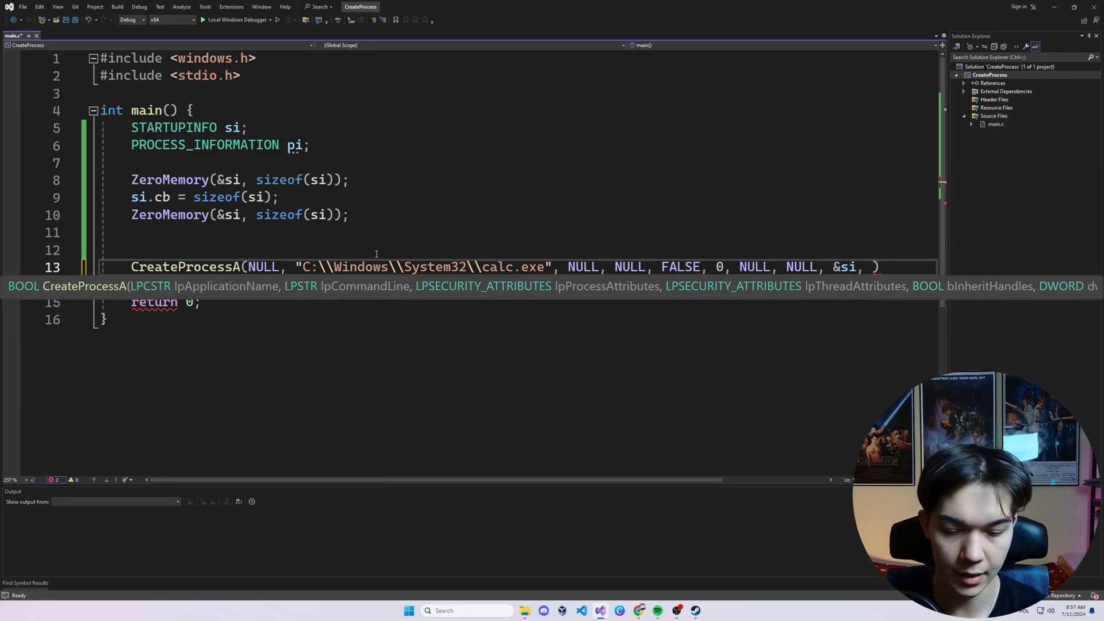
type("&pi);")
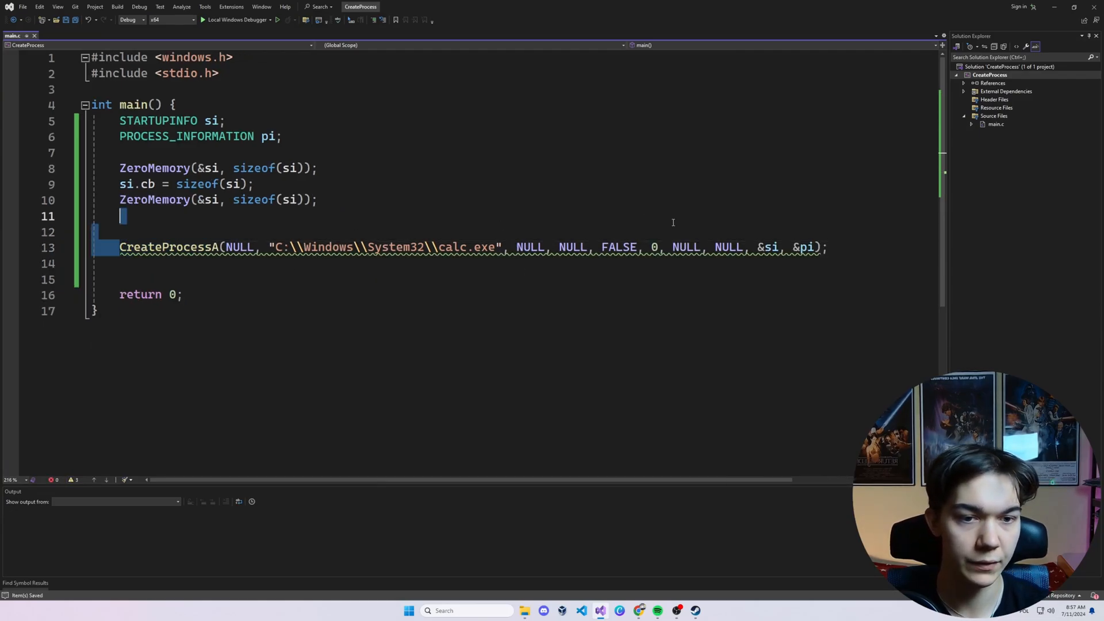
mouse_move(535, 247)
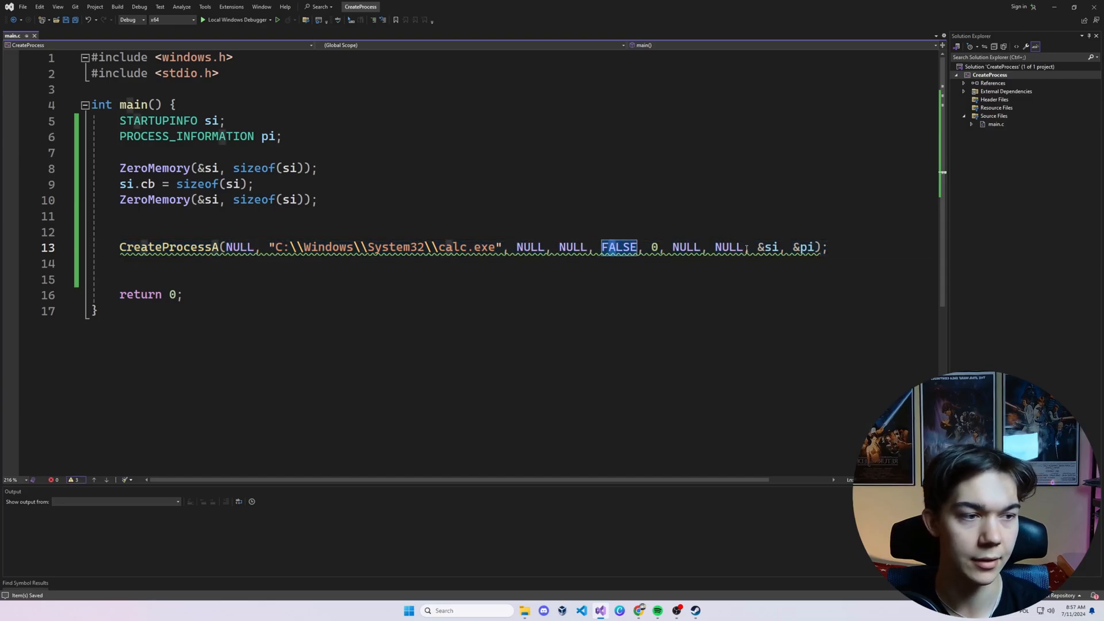
mouse_move(239, 247)
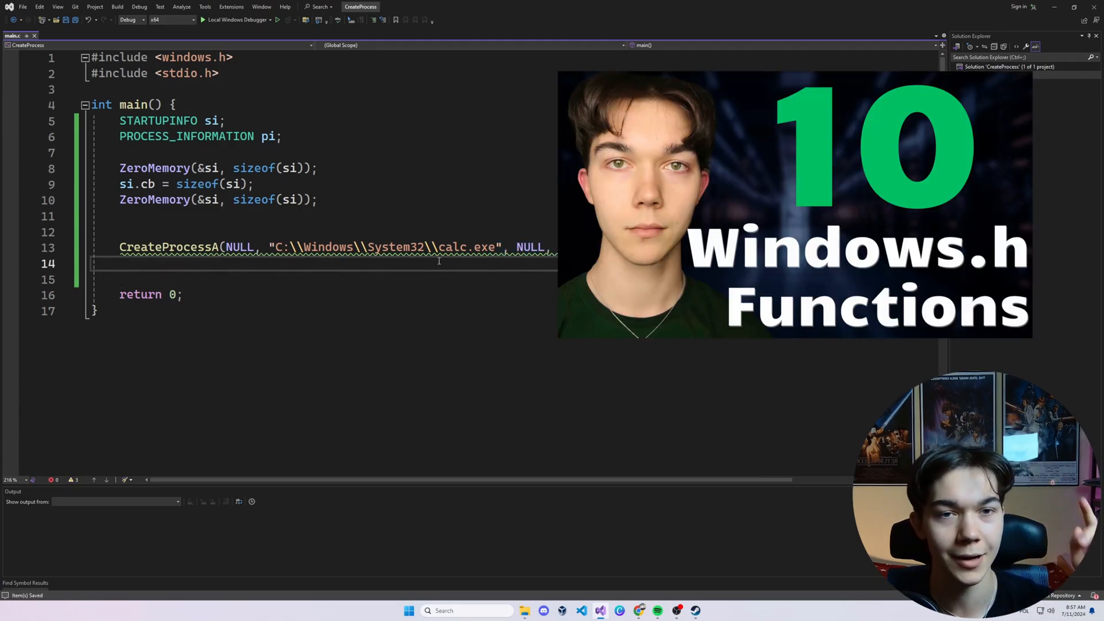
double_click(168, 247)
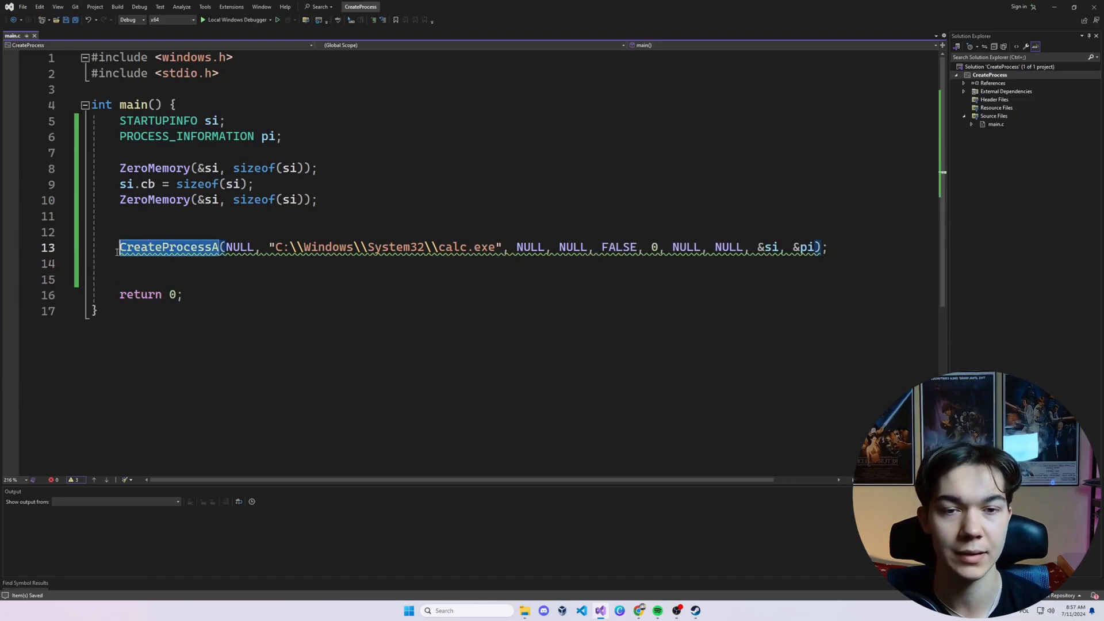
left_click(176, 263)
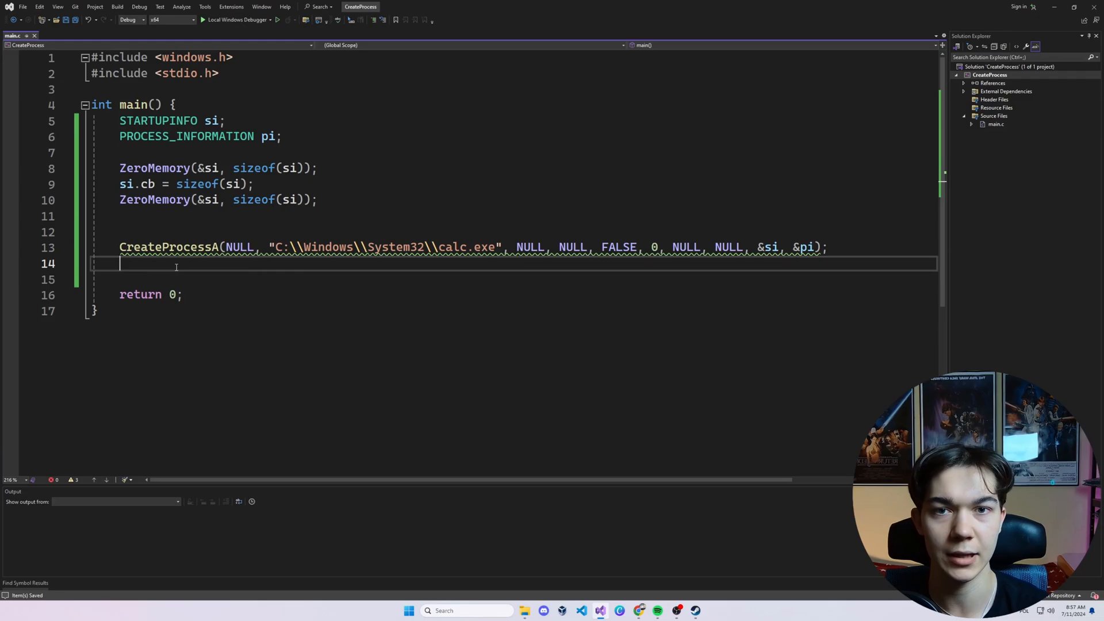
mouse_move(316, 3)
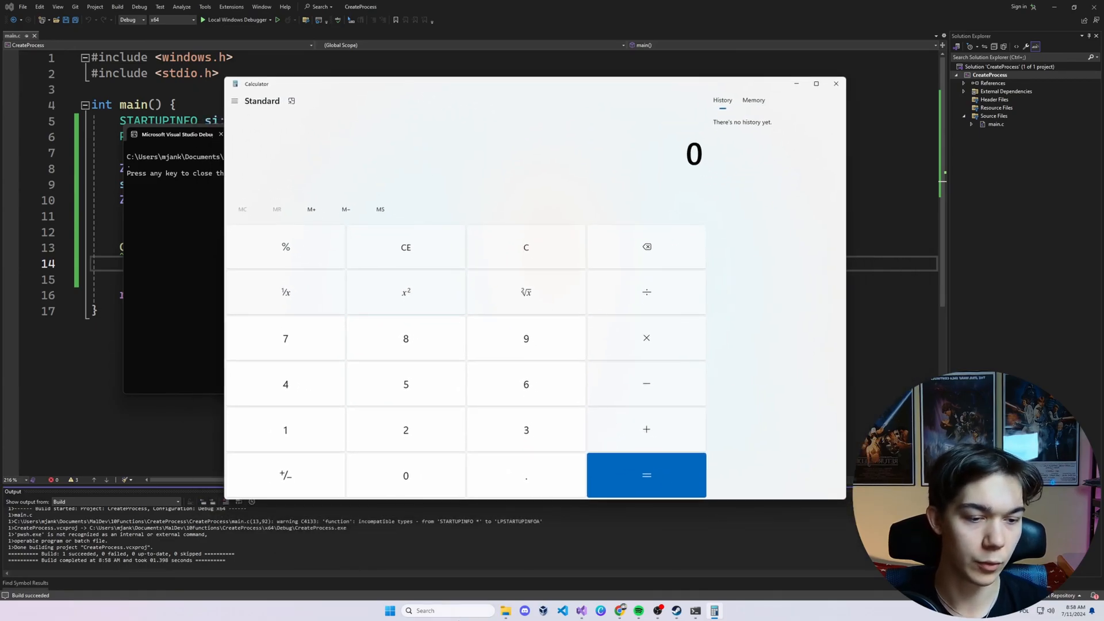
Filter Process Hacker's list by 'calc' to reveal the running CalculatorApp.exe
left_click(448, 610)
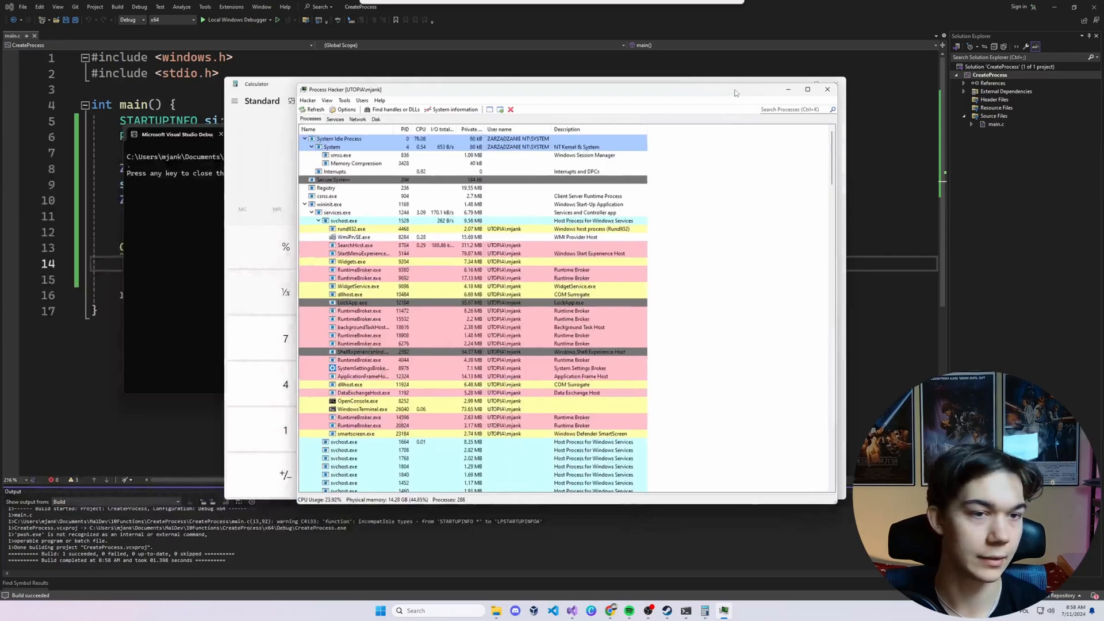
type("calc")
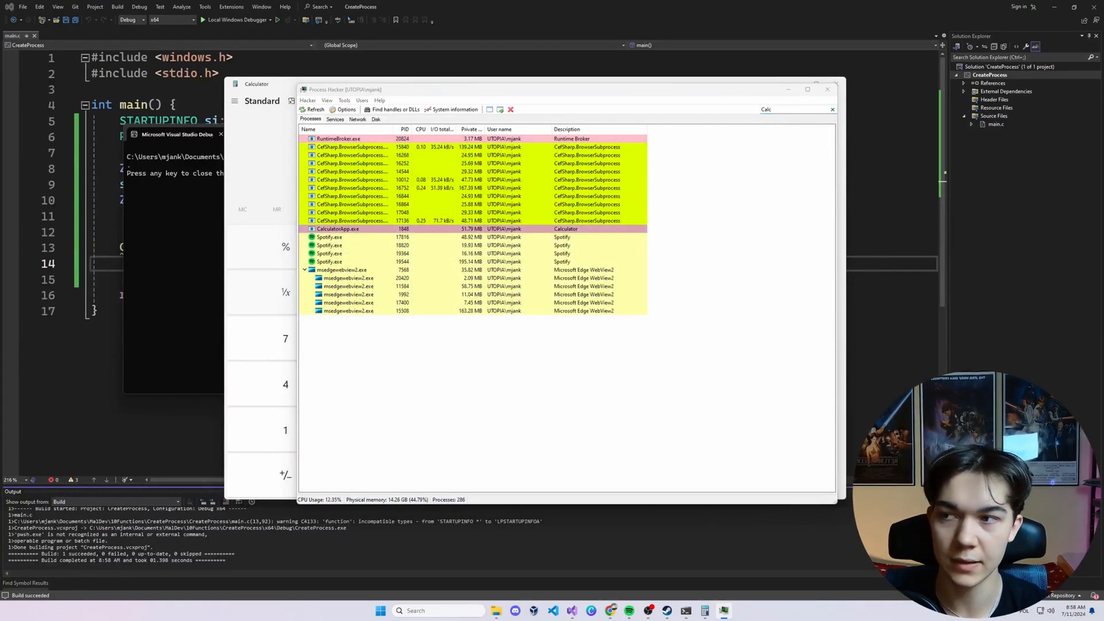
double_click(338, 228)
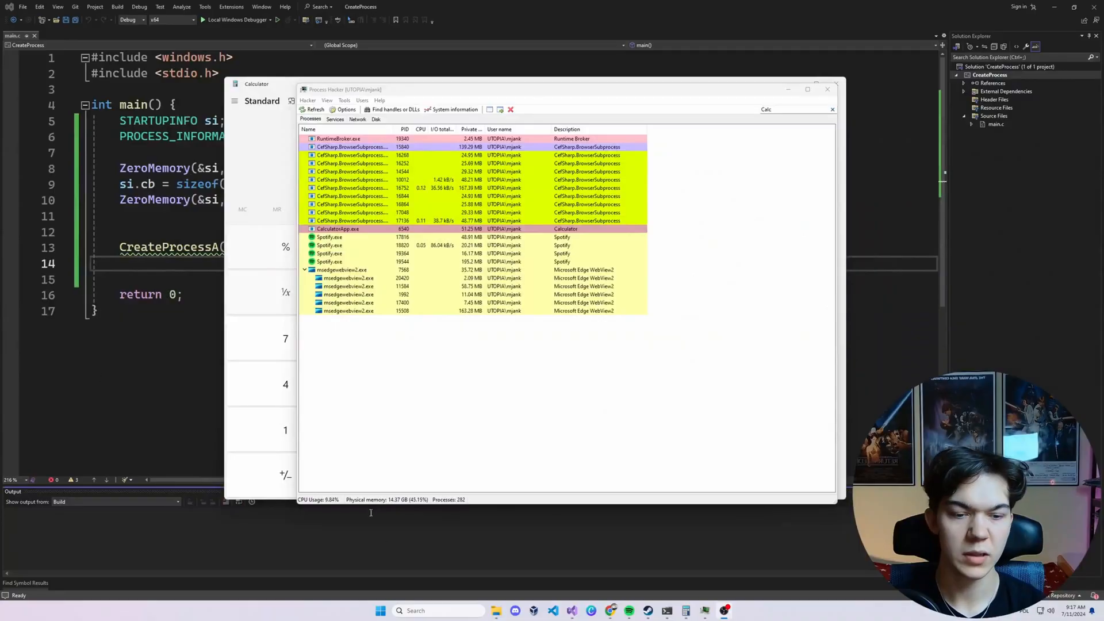
Use WinDbg's File > Attach to process and filter the list for 'Calc'
left_click(398, 611)
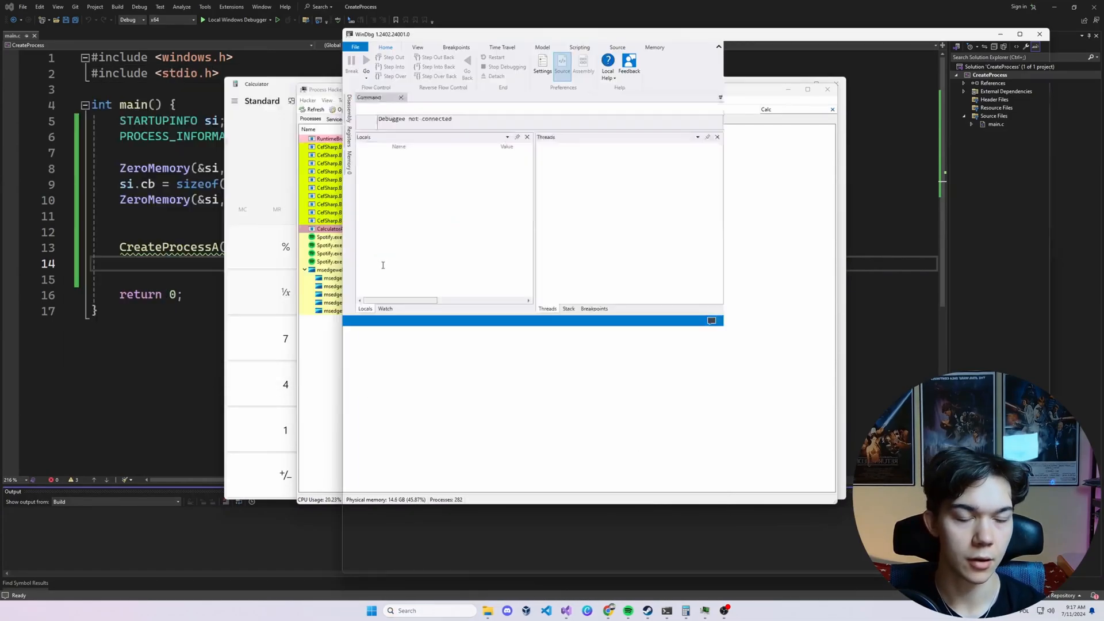
left_click(356, 47)
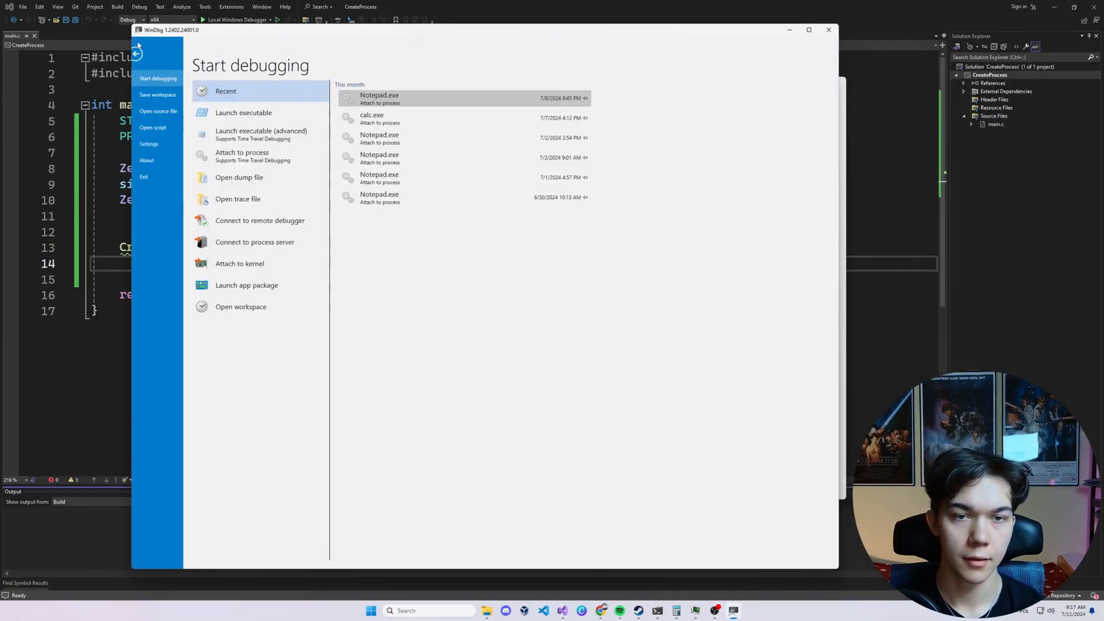
left_click(255, 155)
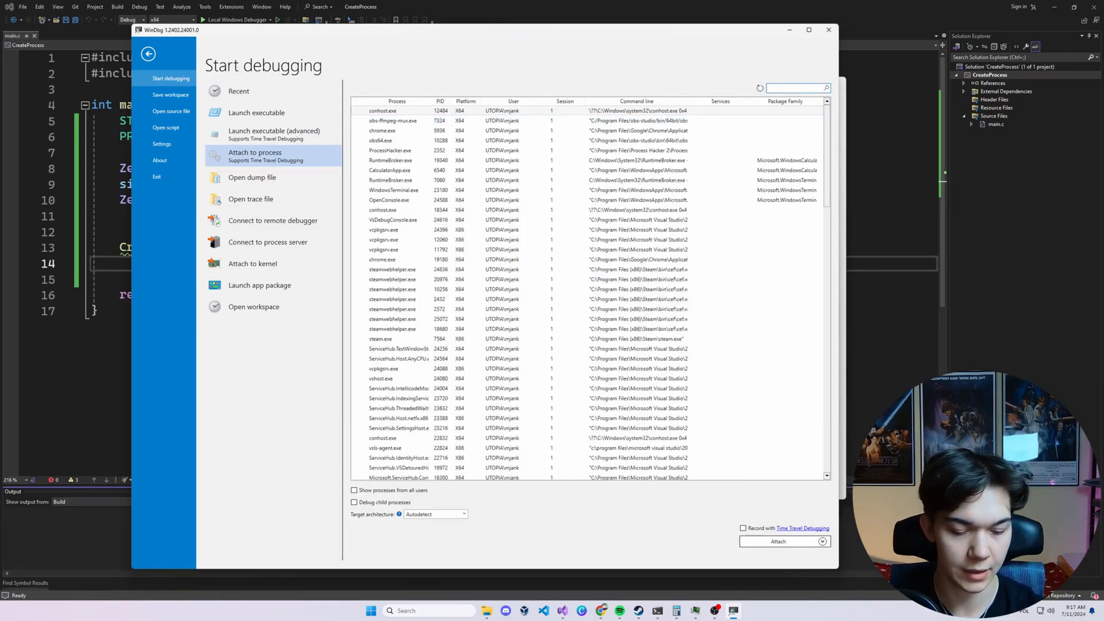
type("Calc")
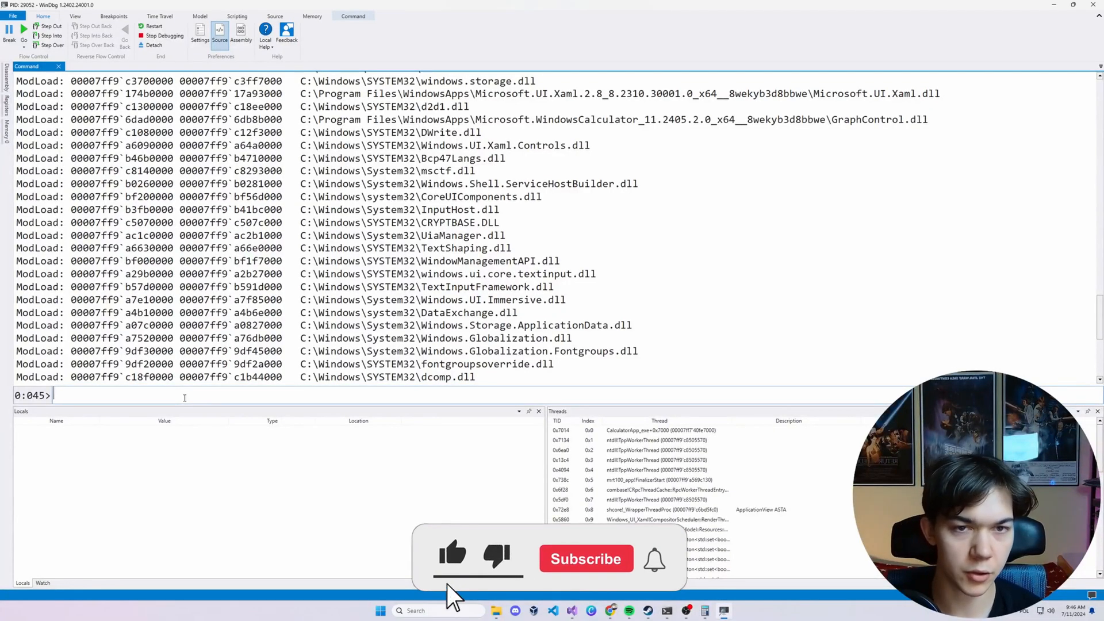
Run dt nt!_eprocess to dump the _EPROCESS structure layout
left_click(586, 559)
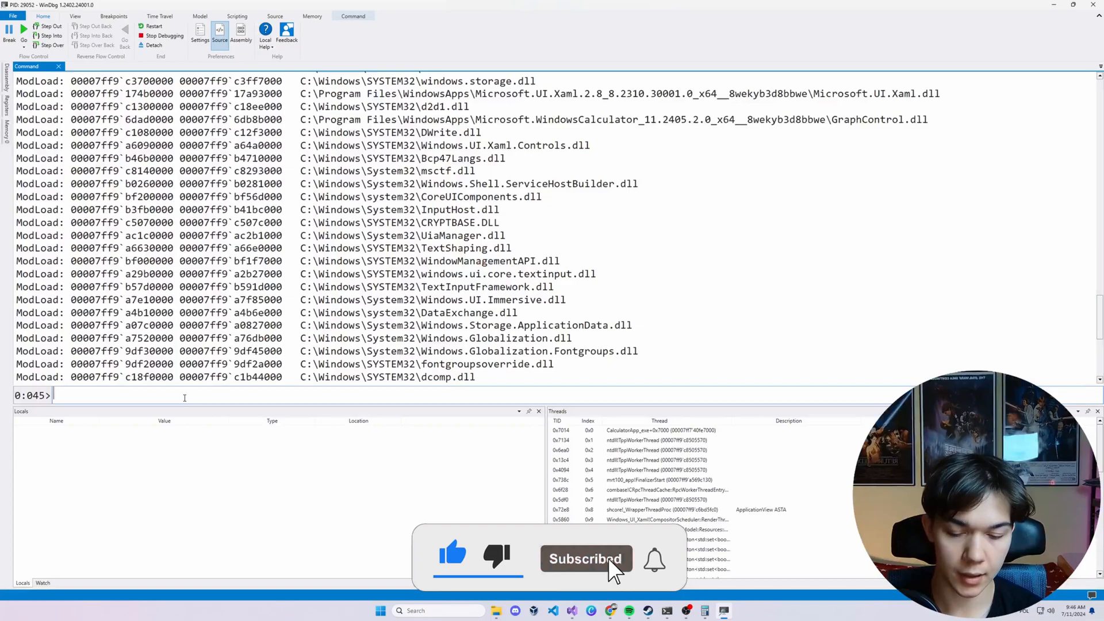
type("dt nt!")
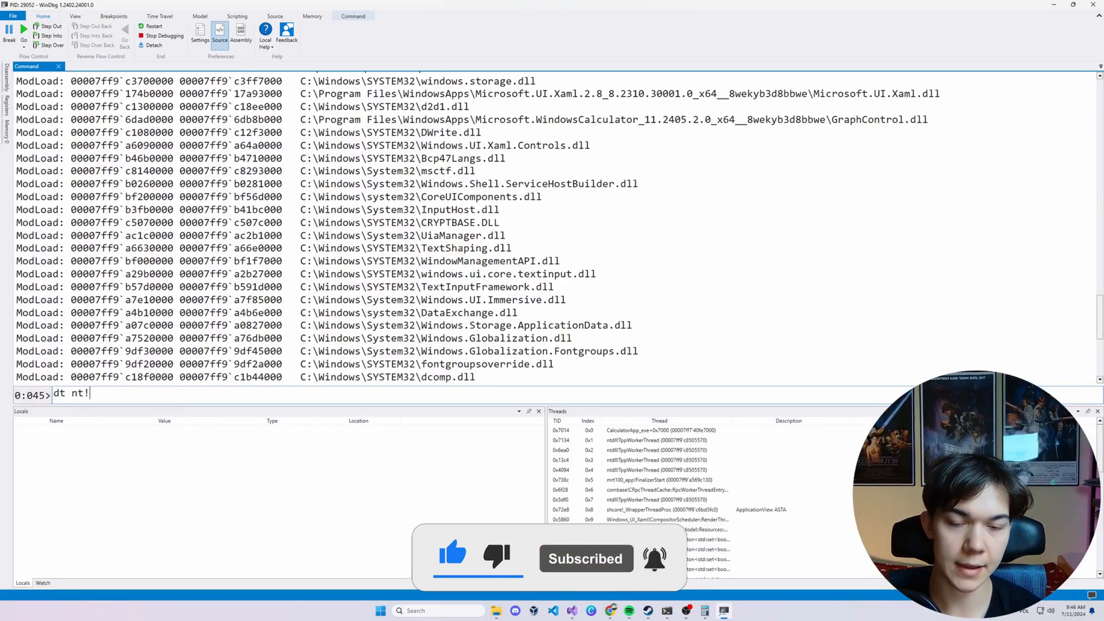
type("_epro")
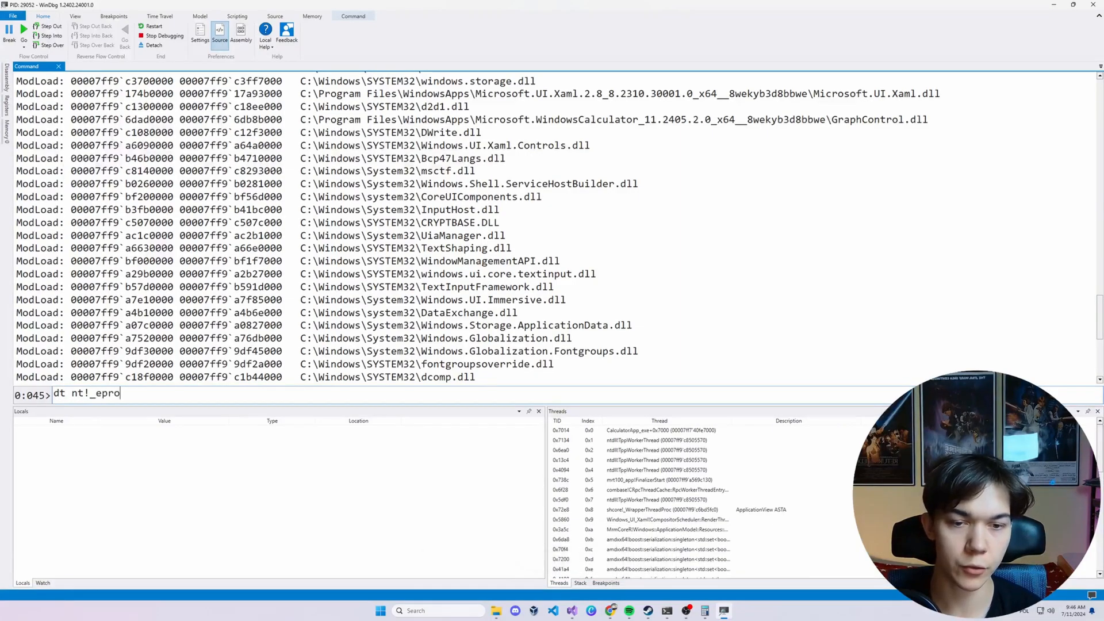
key("Return")
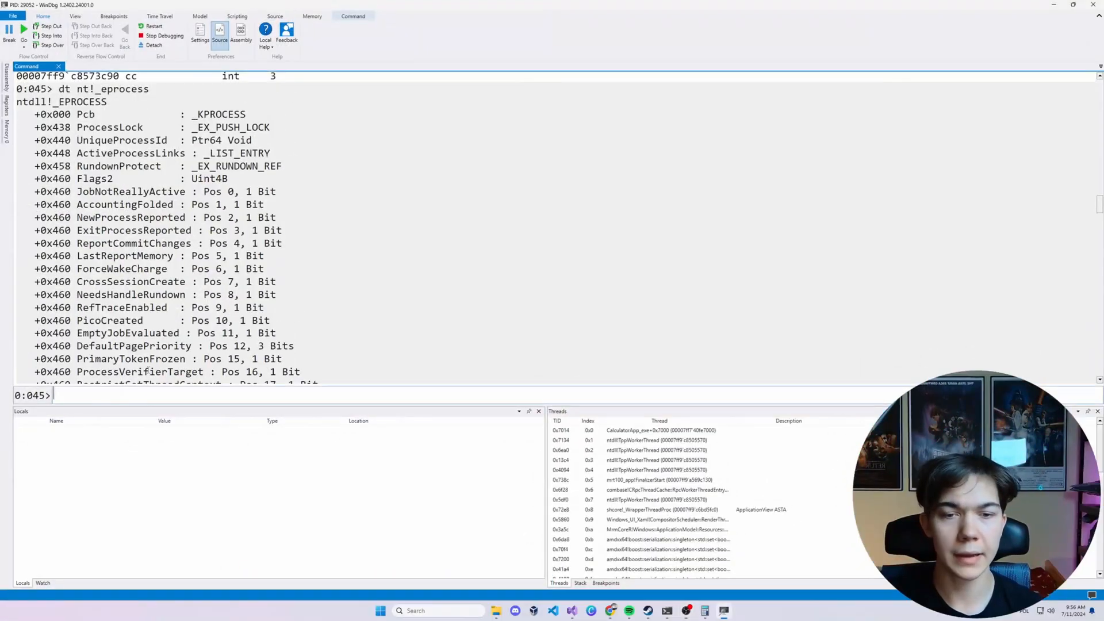
Scroll the remaining _EPROCESS fields, then run dt nt!_kprocess to dump _KPROCESS
scroll("down", 3)
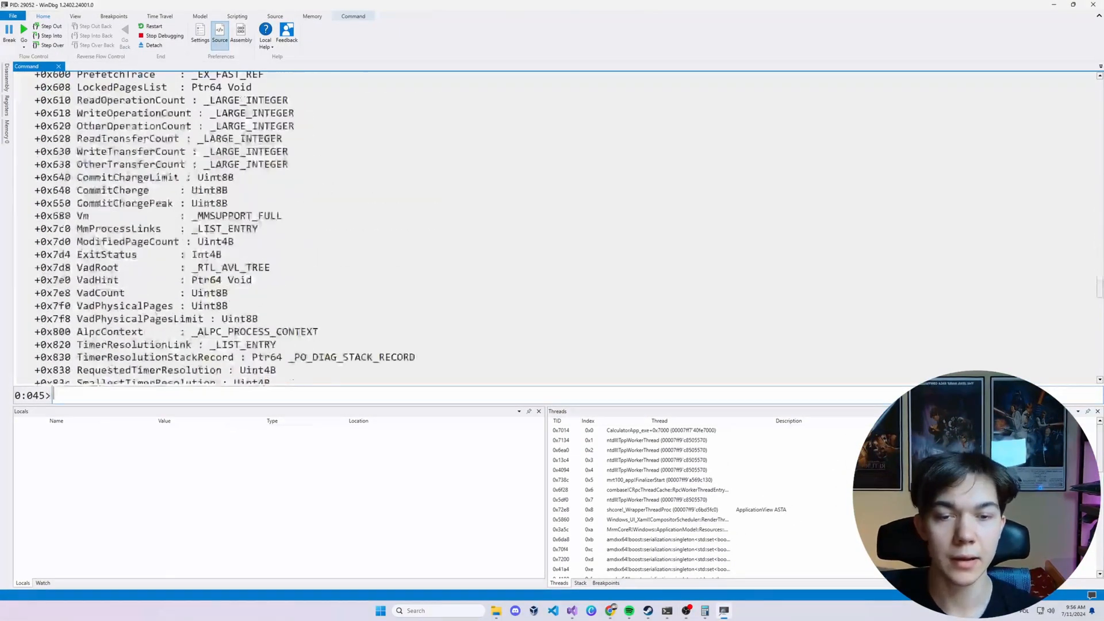
scroll("down", 3)
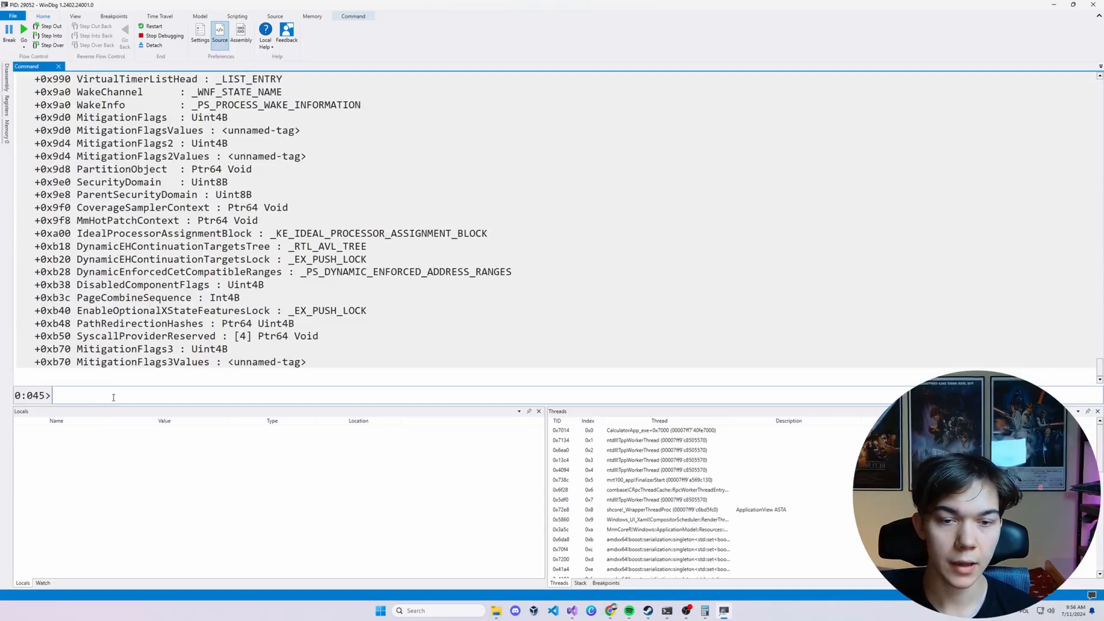
type("dt nt!")
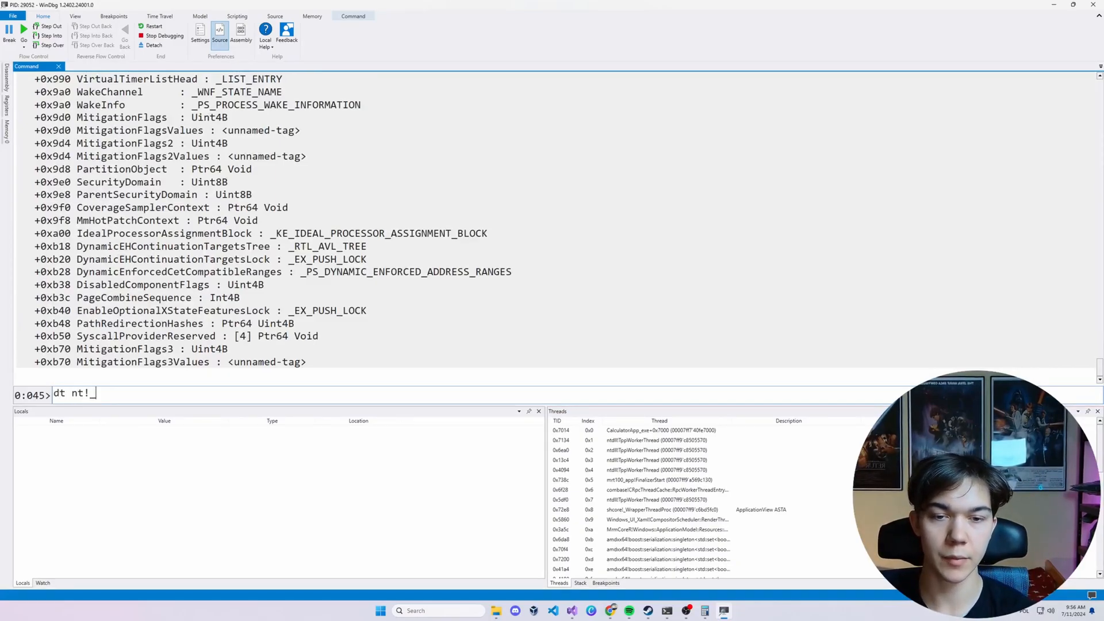
type("_kprocess")
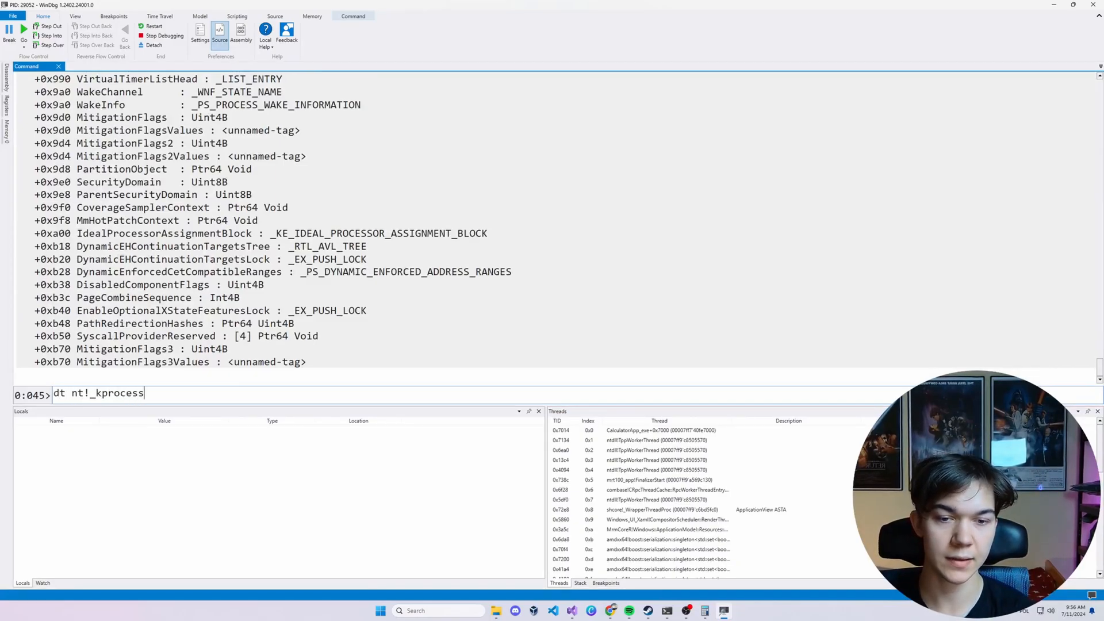
key("Return")
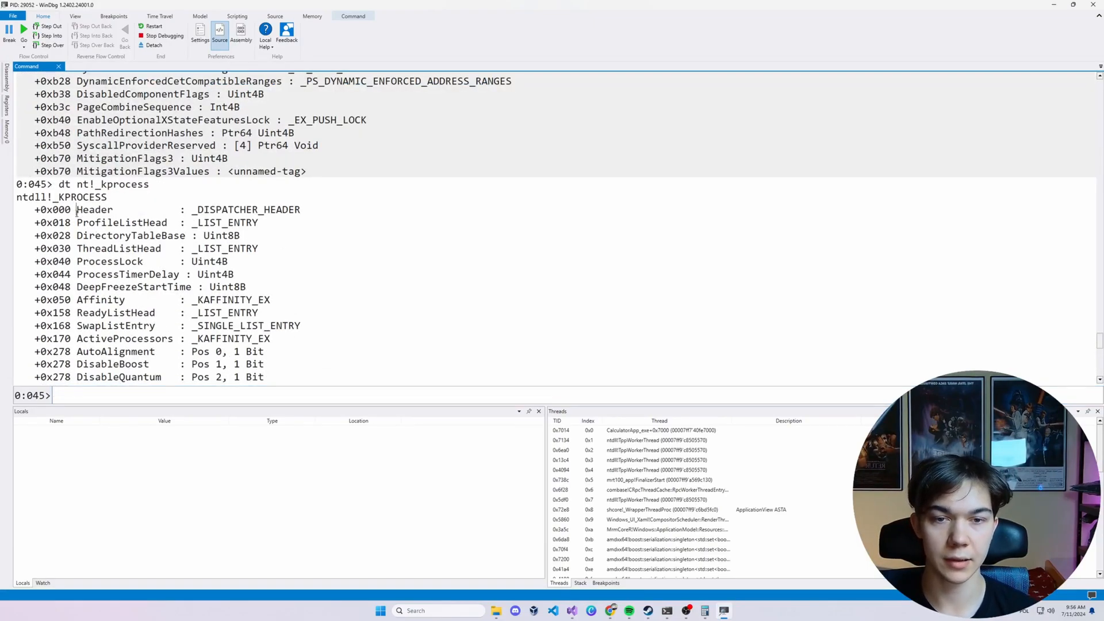
scroll("down", 3)
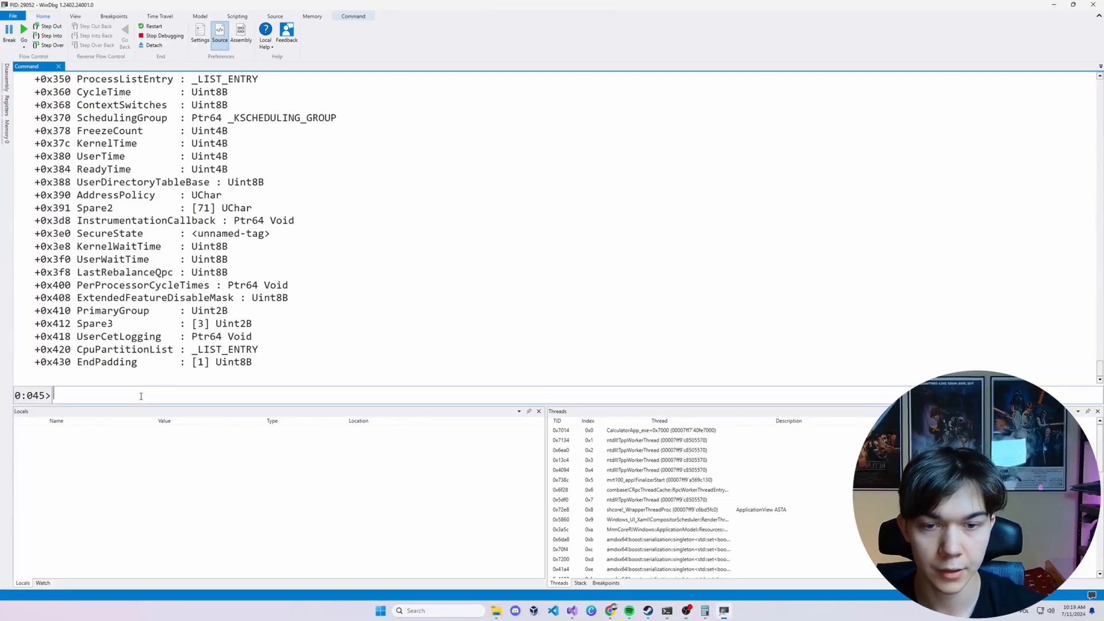
Run dt ntdll!_PEB to list the PEB structure's field offsets and types
type("dt ntd")
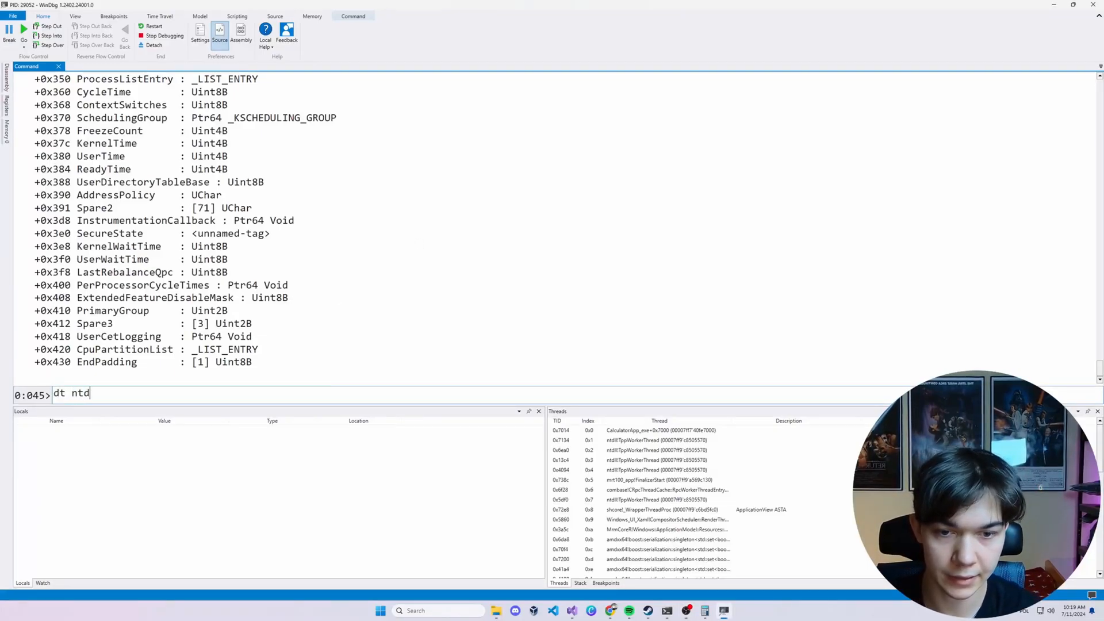
type("ll!_")
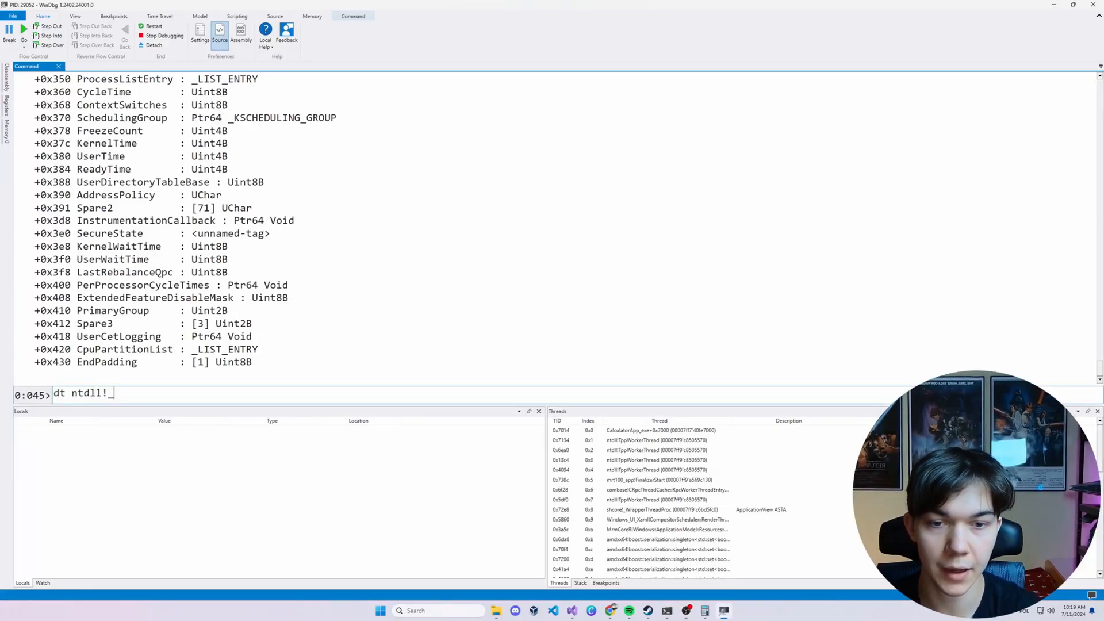
key("Return")
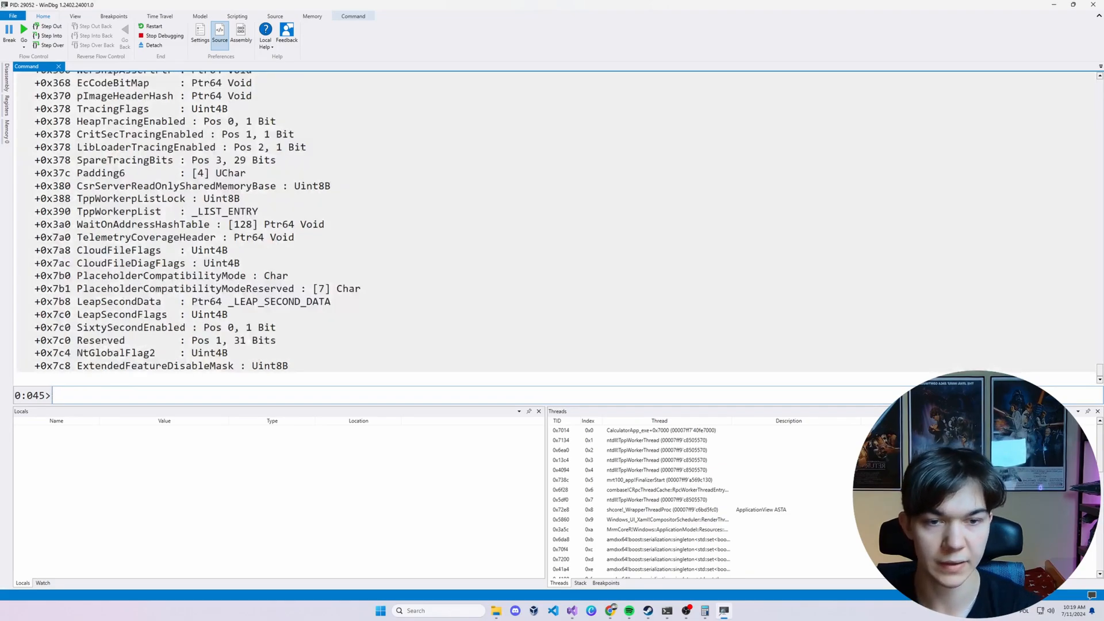
scroll("up", 3)
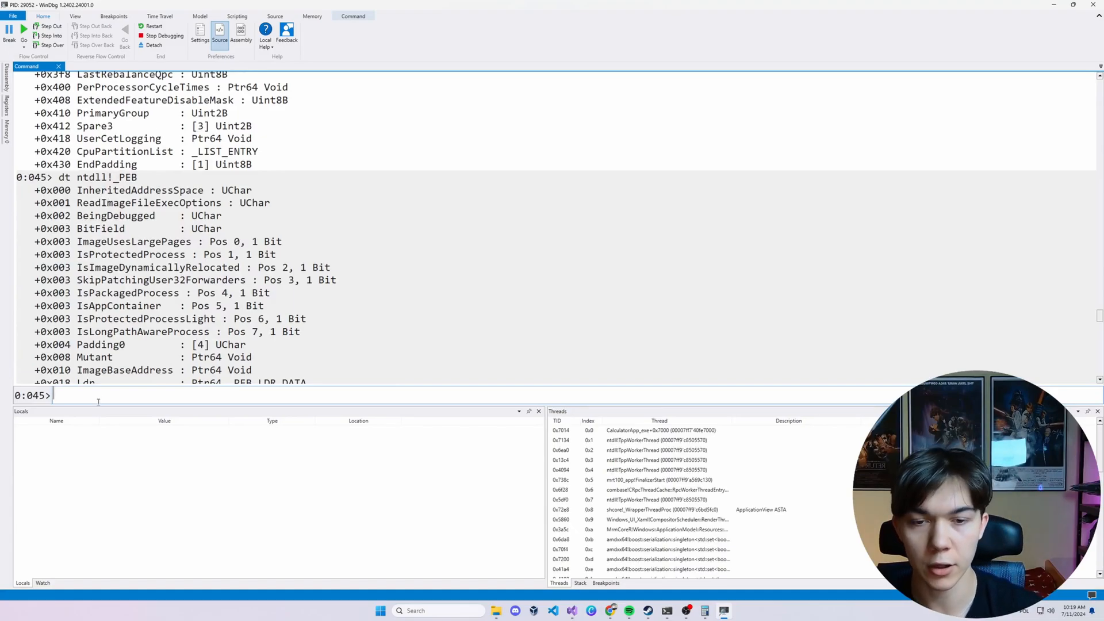
Get the PEB address with r $PEB, then dump live values via dt ntdll!_PEB @$PEB
type("r")
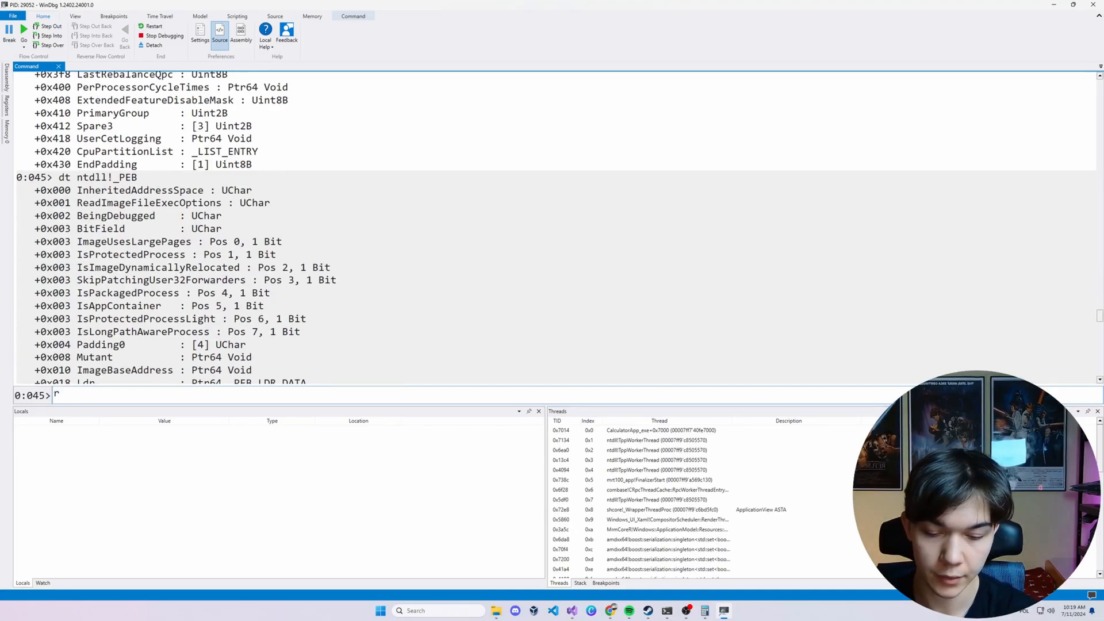
key("Return")
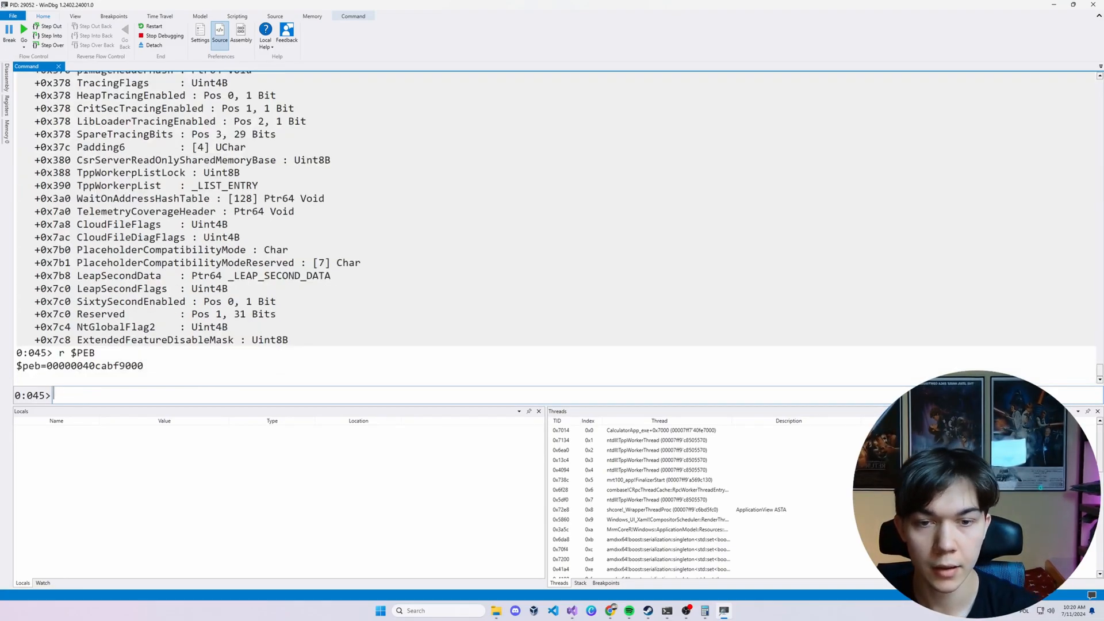
type("dt ntdll!_PEB")
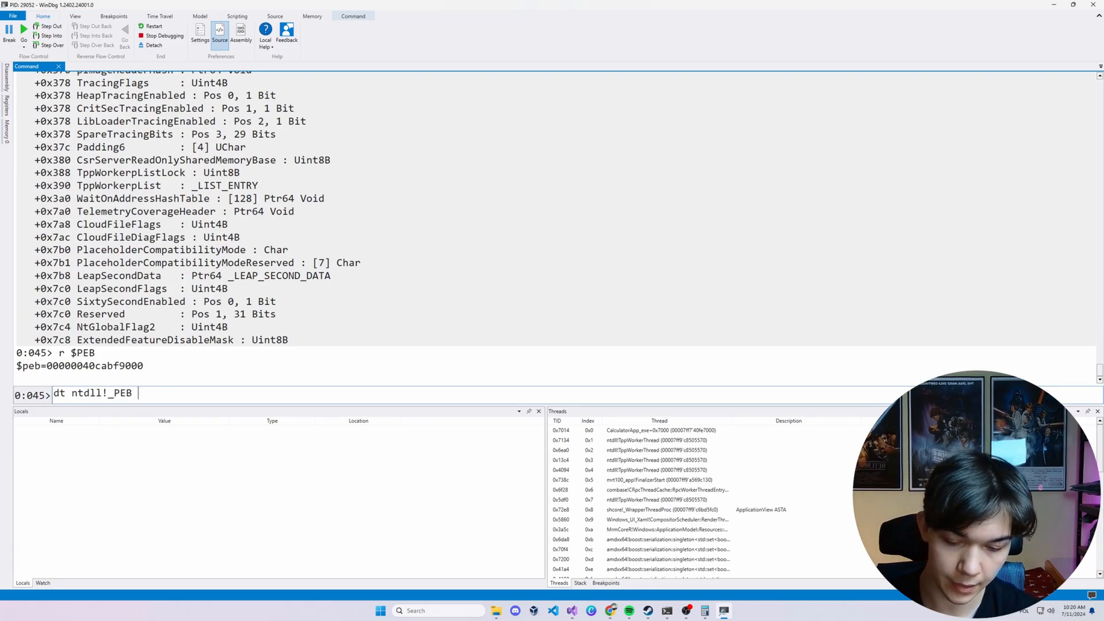
type("@")
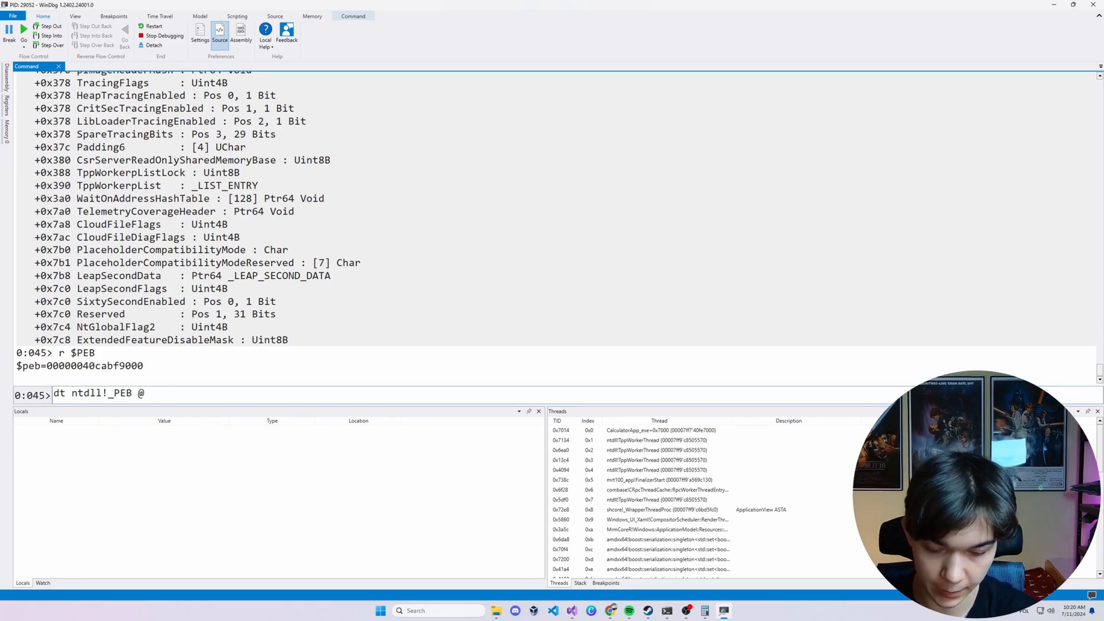
key("Return")
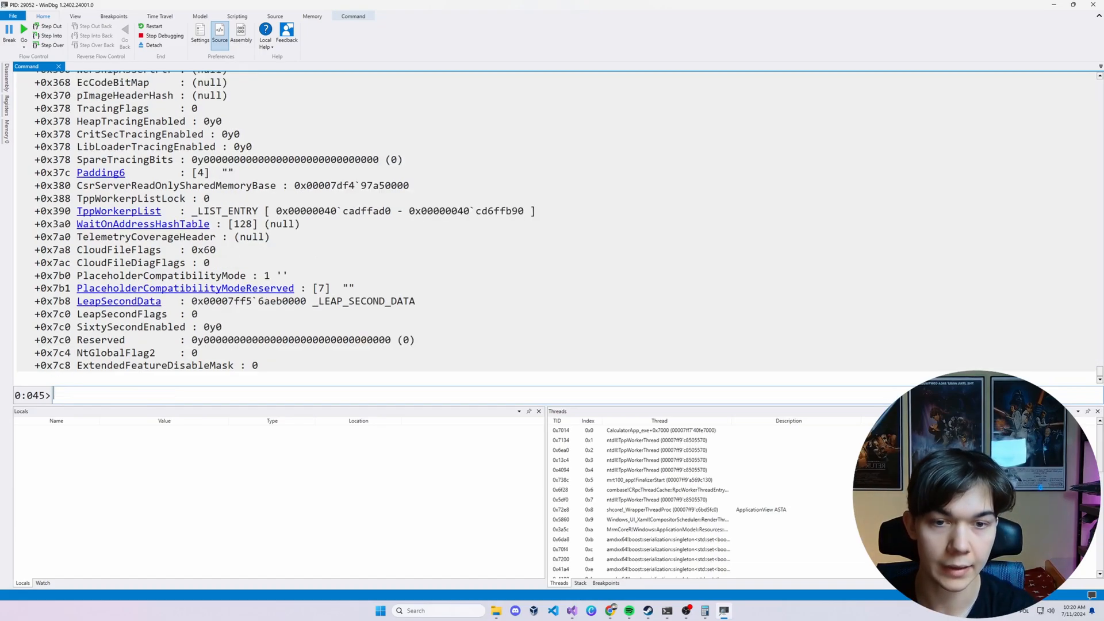
scroll("up", 3)
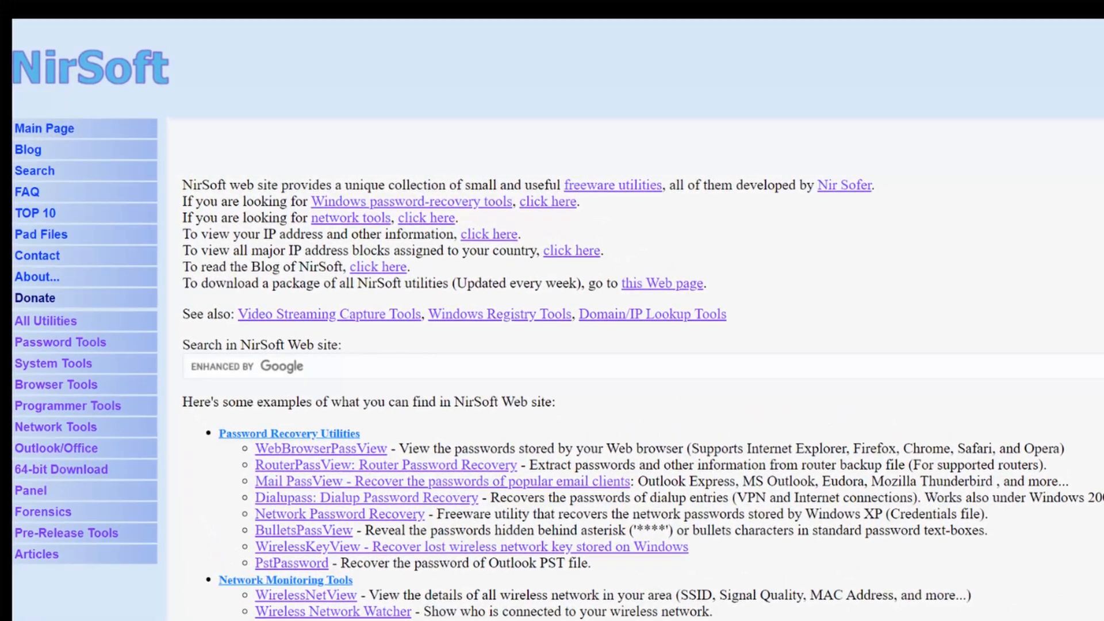
scroll("down", 3)
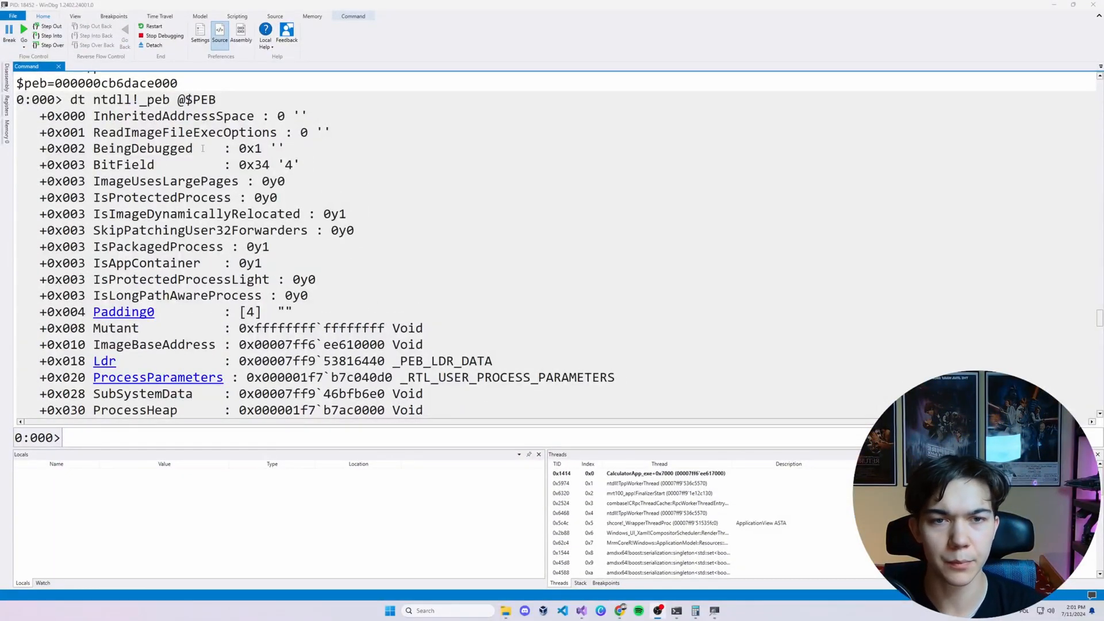
double_click(140, 148)
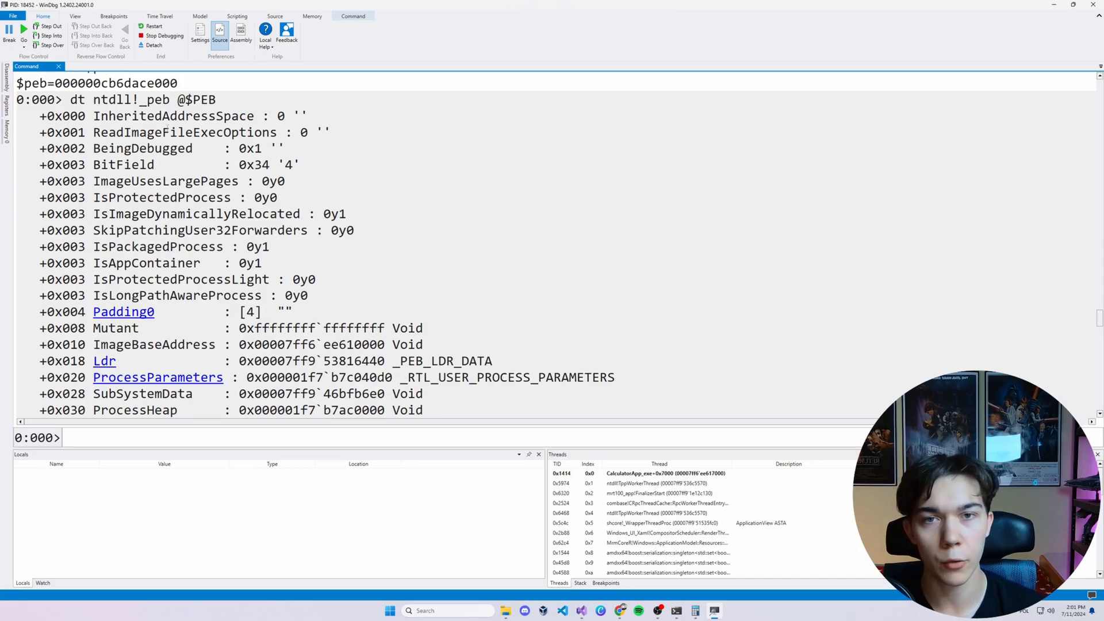
double_click(141, 148)
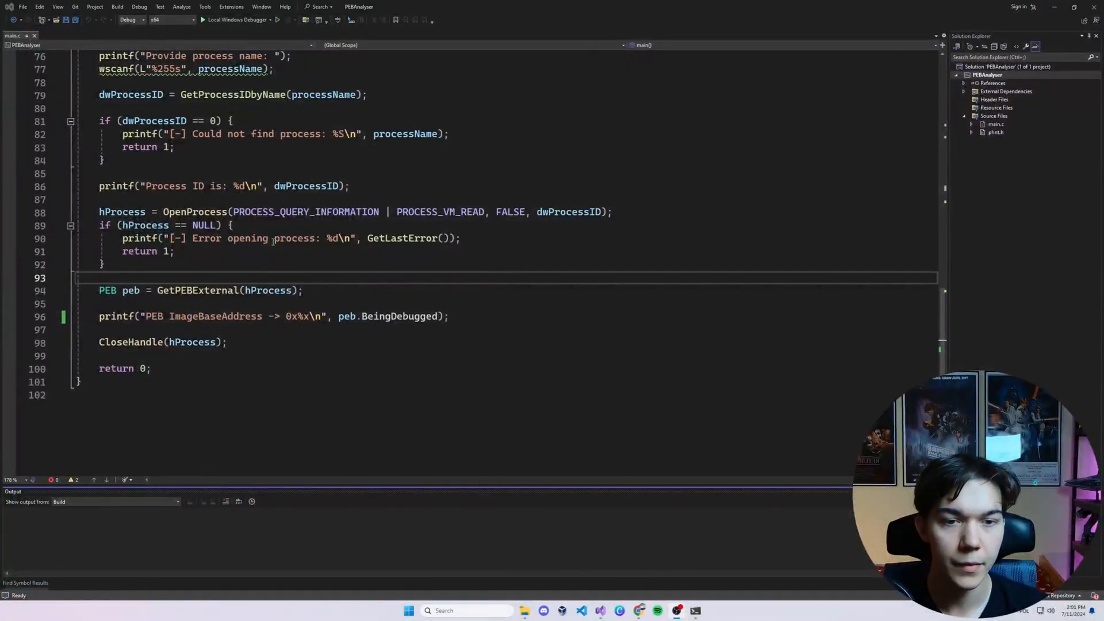
Review the PEB Parser banner text in main.c before editing the final printf
scroll("up", 3)
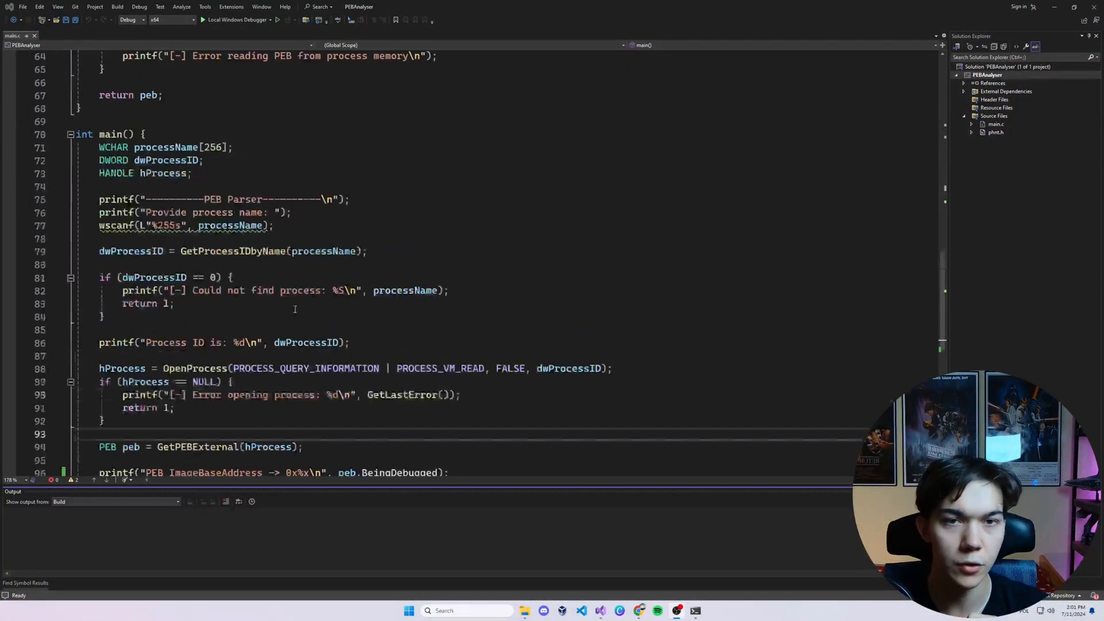
double_click(231, 199)
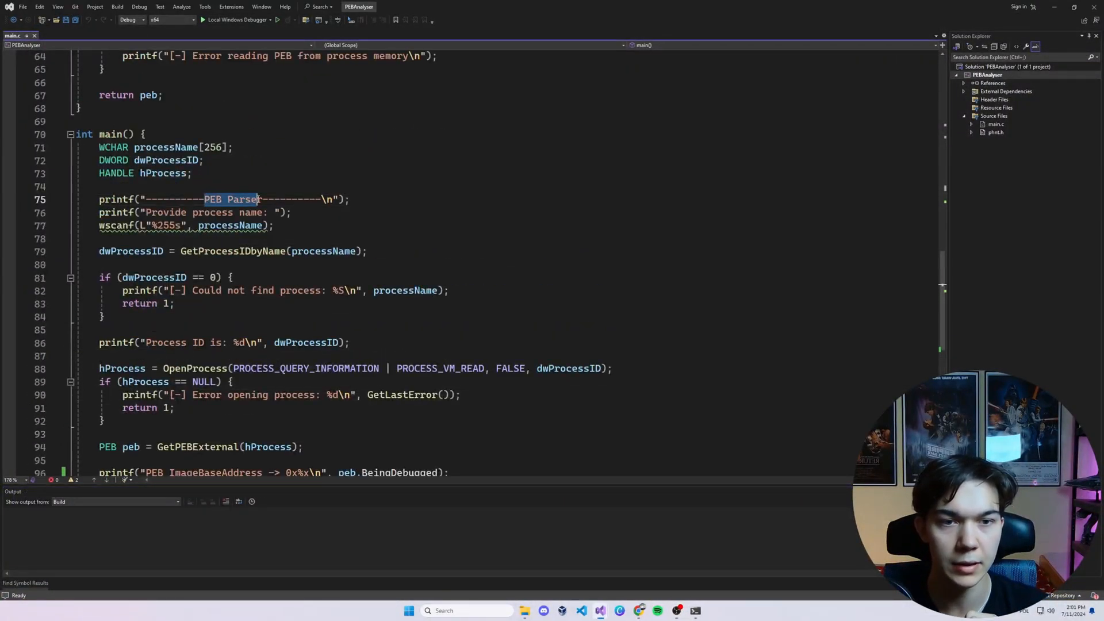
left_click(319, 213)
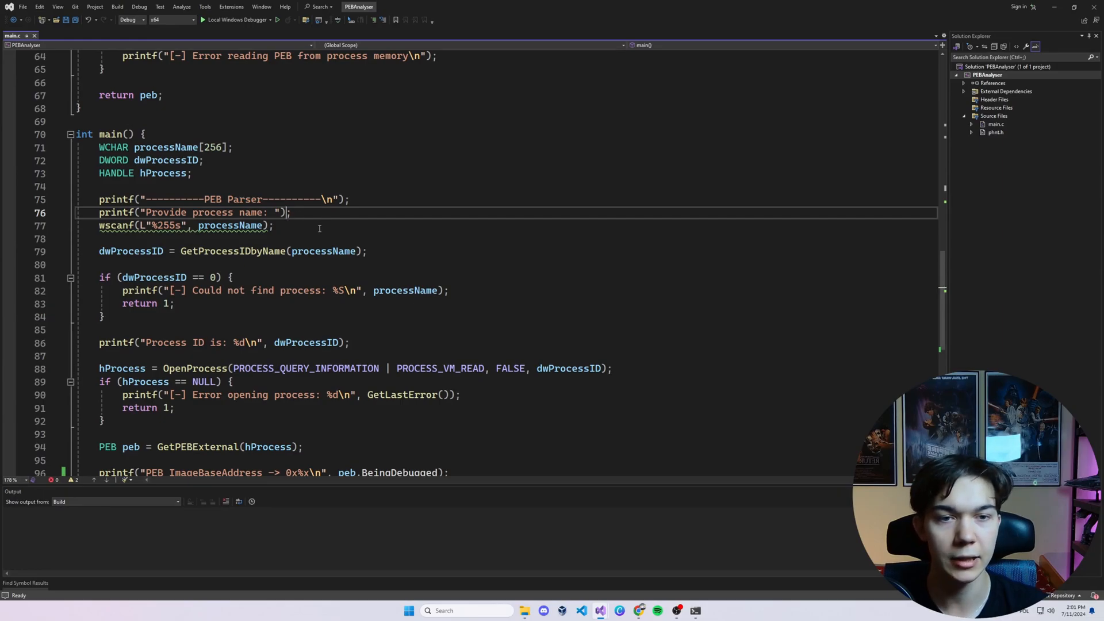
scroll("down", 3)
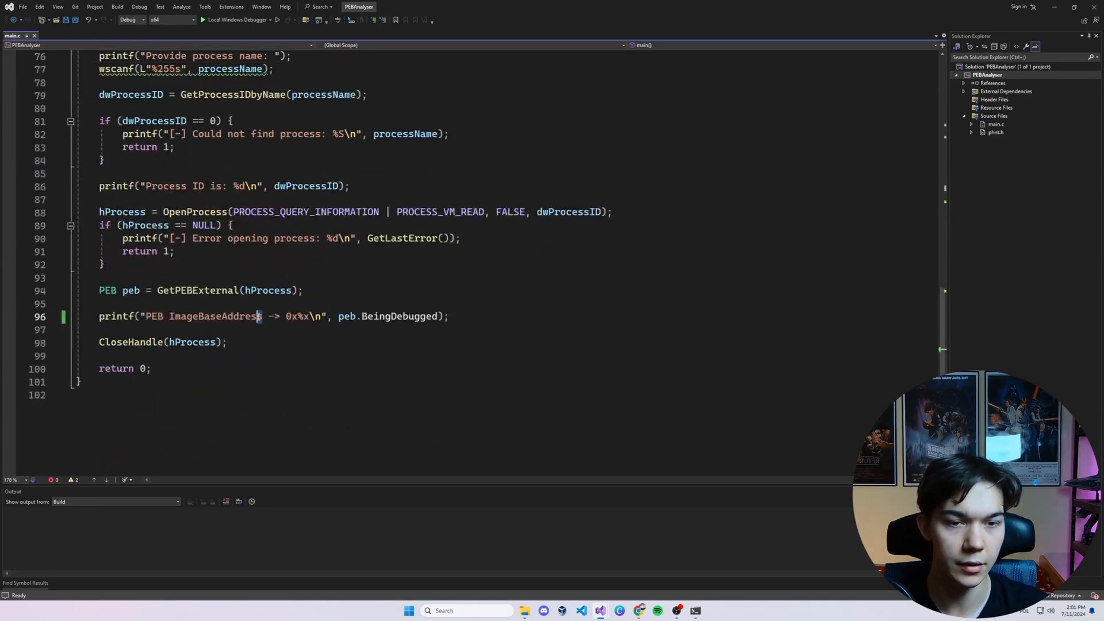
Rename the final printf label from ImageBaseAddress to BeingDebugged to match peb.BeingDebugged
double_click(215, 317)
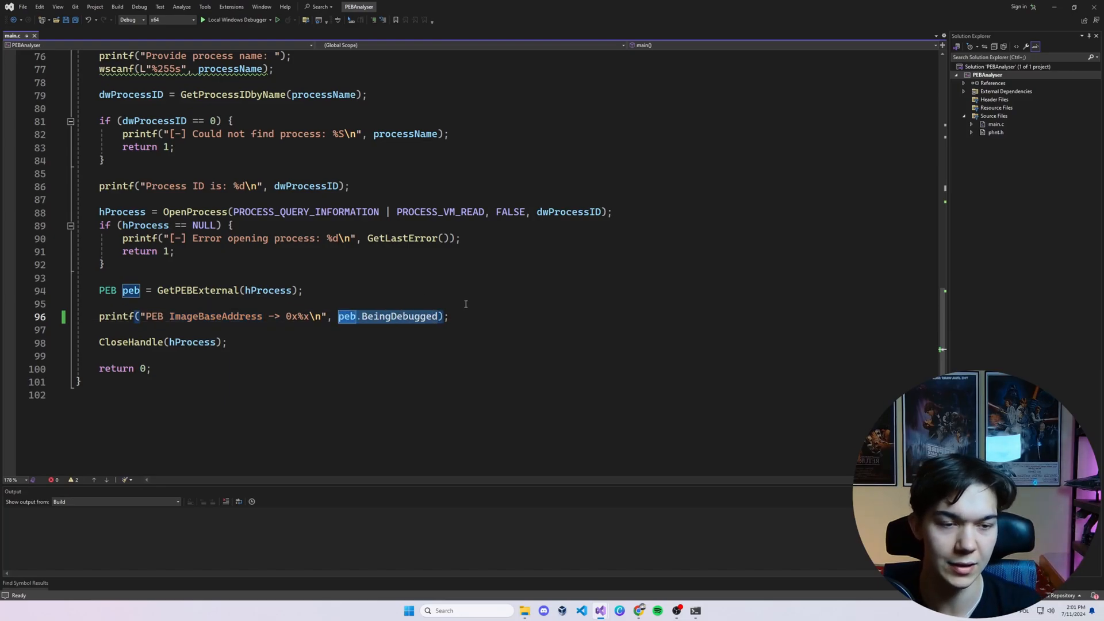
left_click(197, 316)
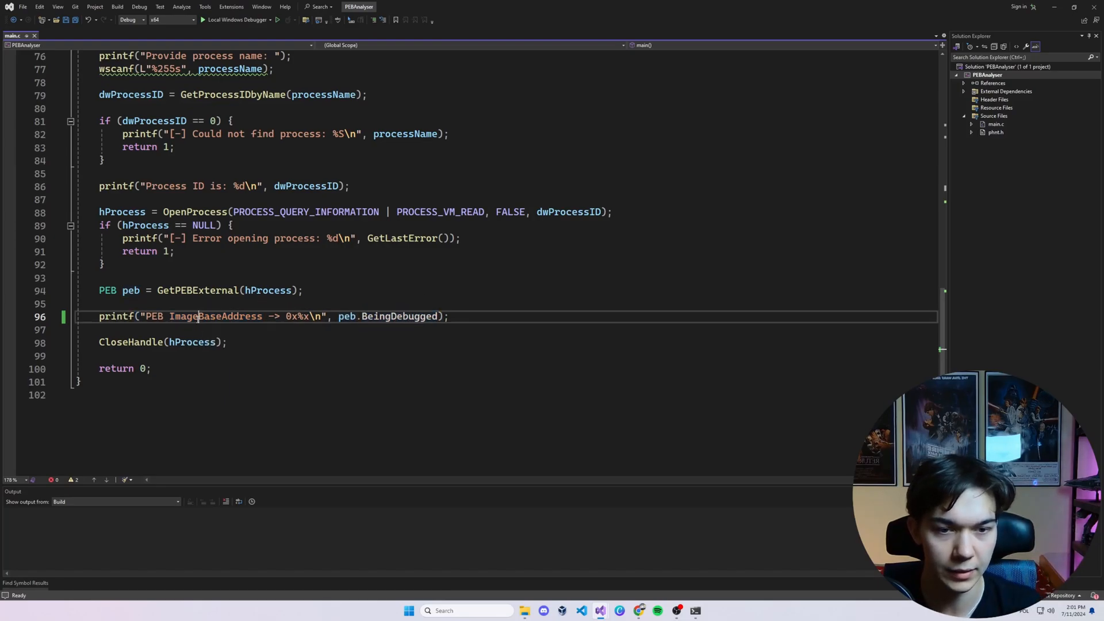
double_click(399, 316)
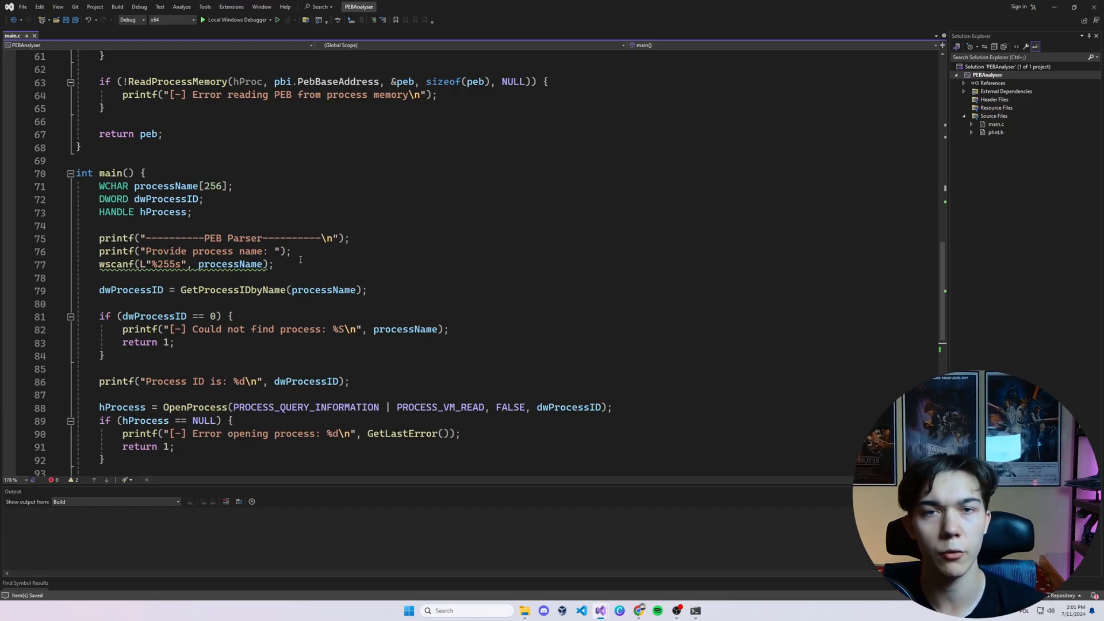
scroll("down", 3)
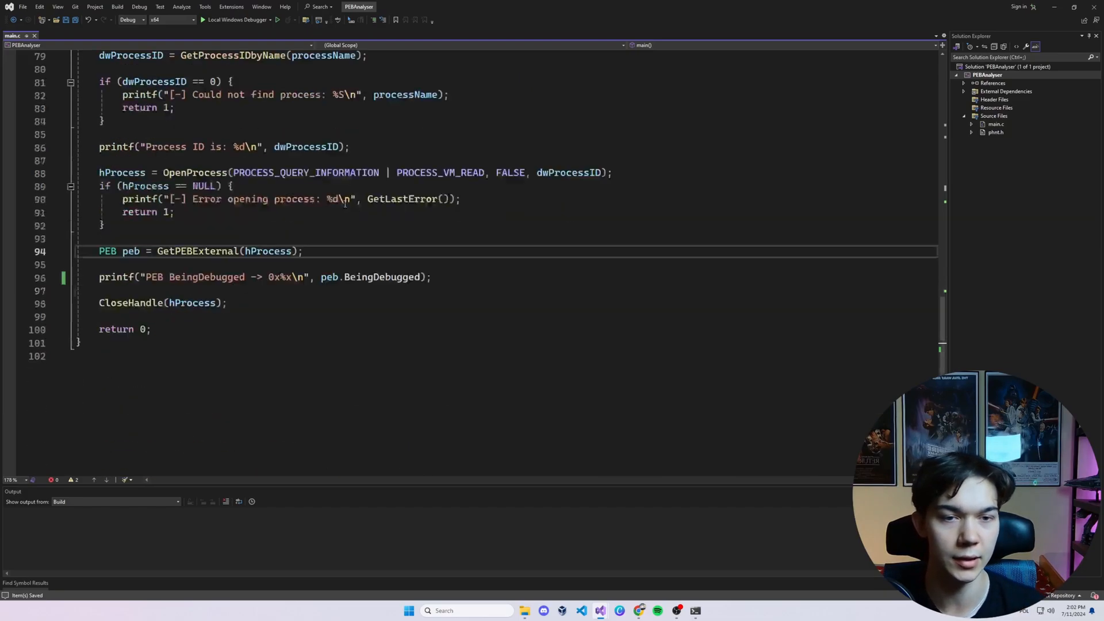
scroll("up", 3)
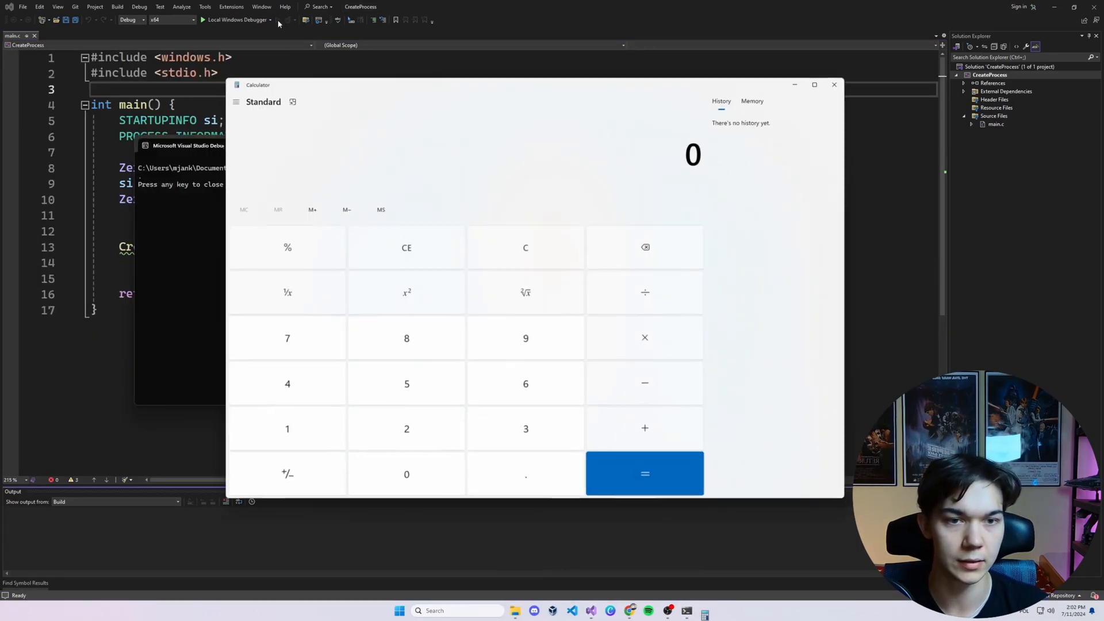
Build and run PEBAnalyser with Local Windows Debugger and start entering the Calculator process name
left_click(836, 84)
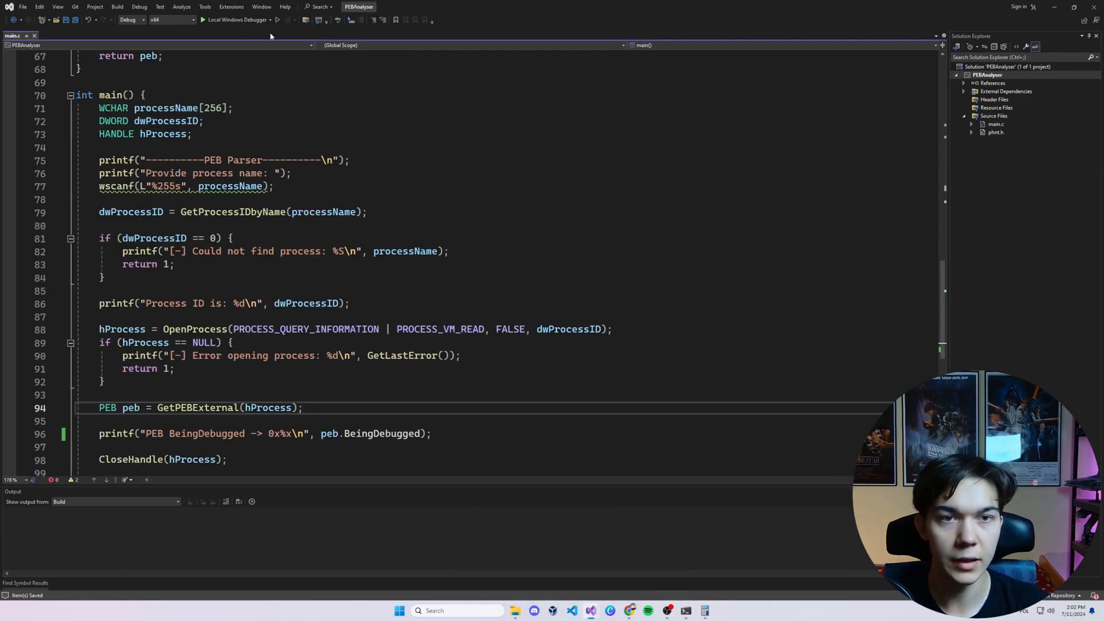
left_click(274, 20)
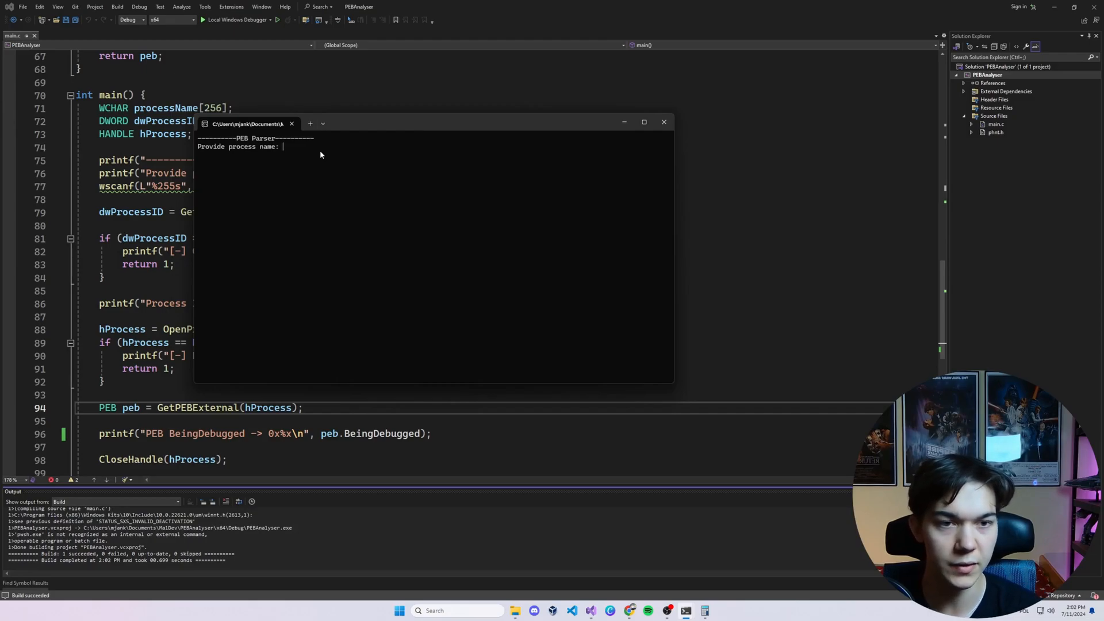
type("Calcula")
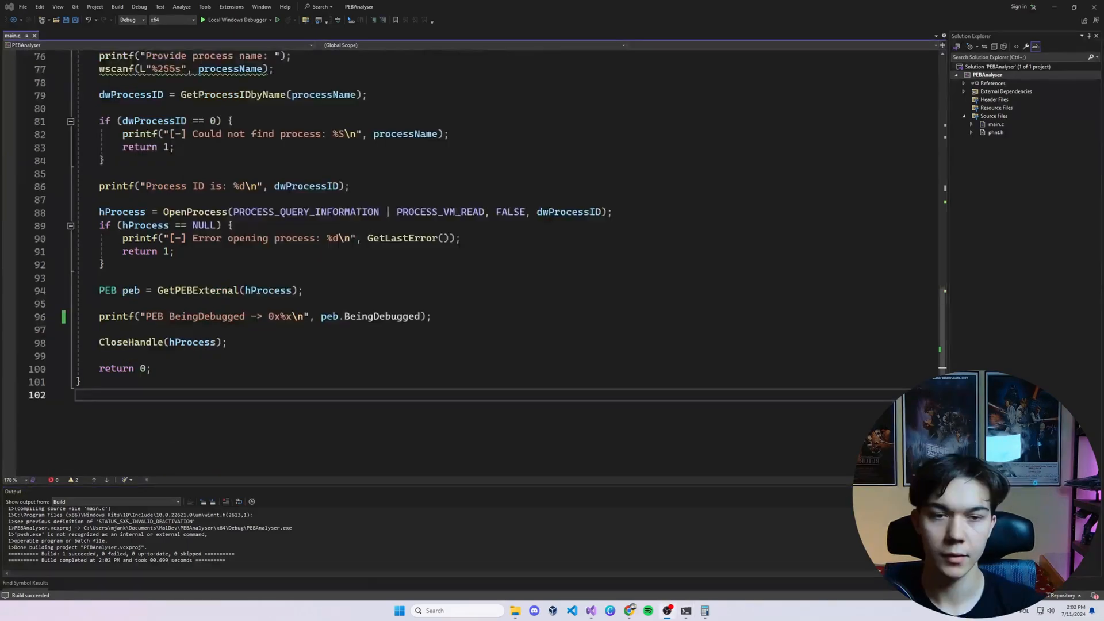
Change the printf label and argument to peb.ImageBaseAddress and save with Ctrl+S
double_click(207, 316)
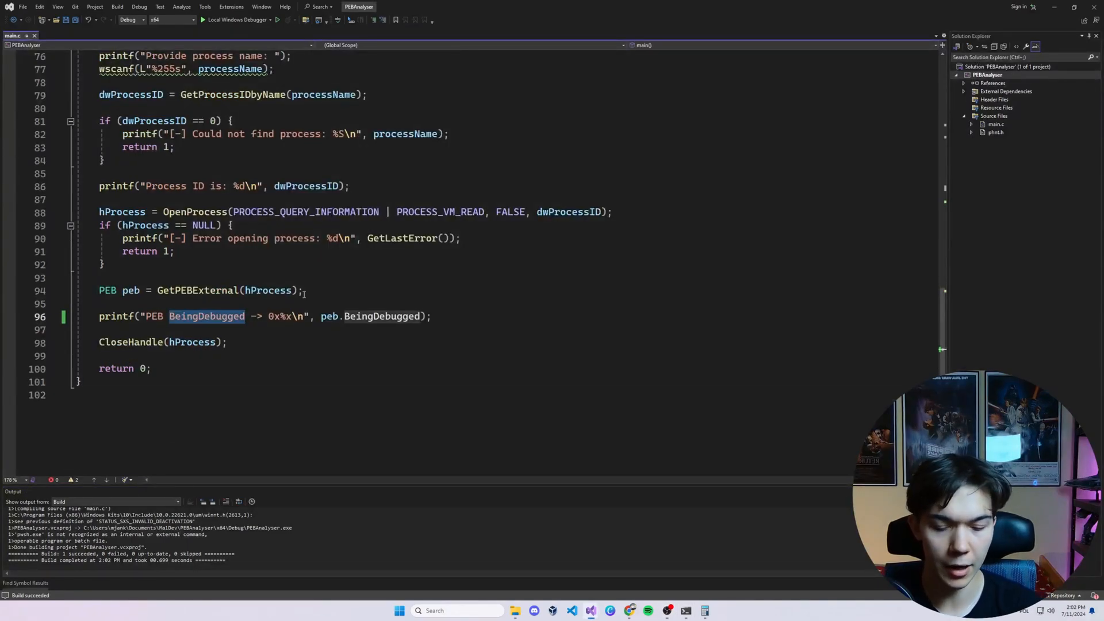
type("ImageBaseAD")
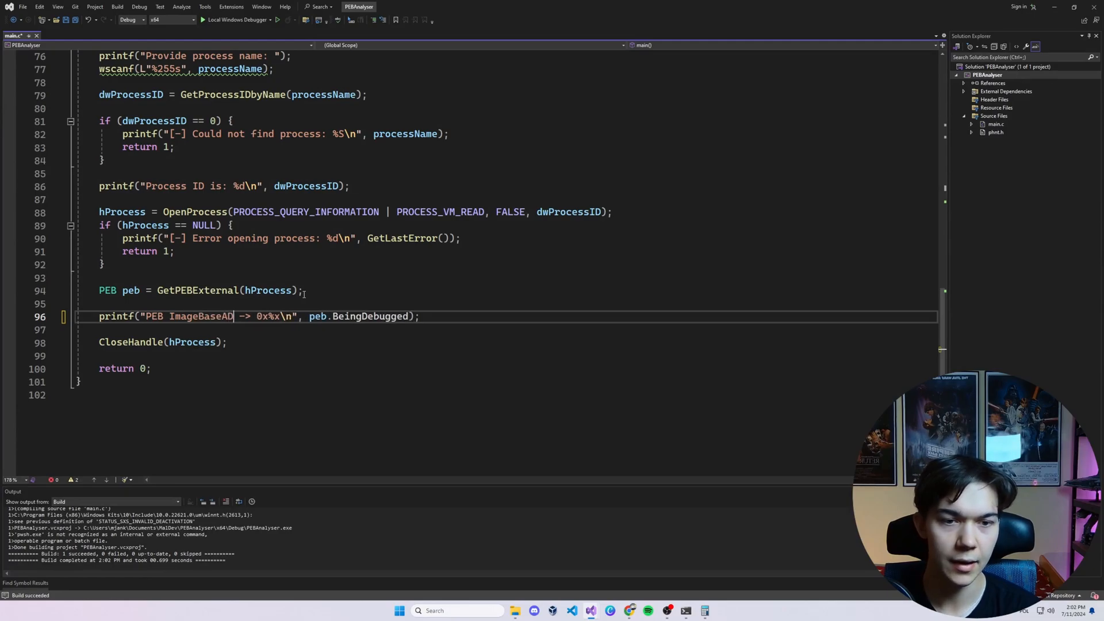
type("dress")
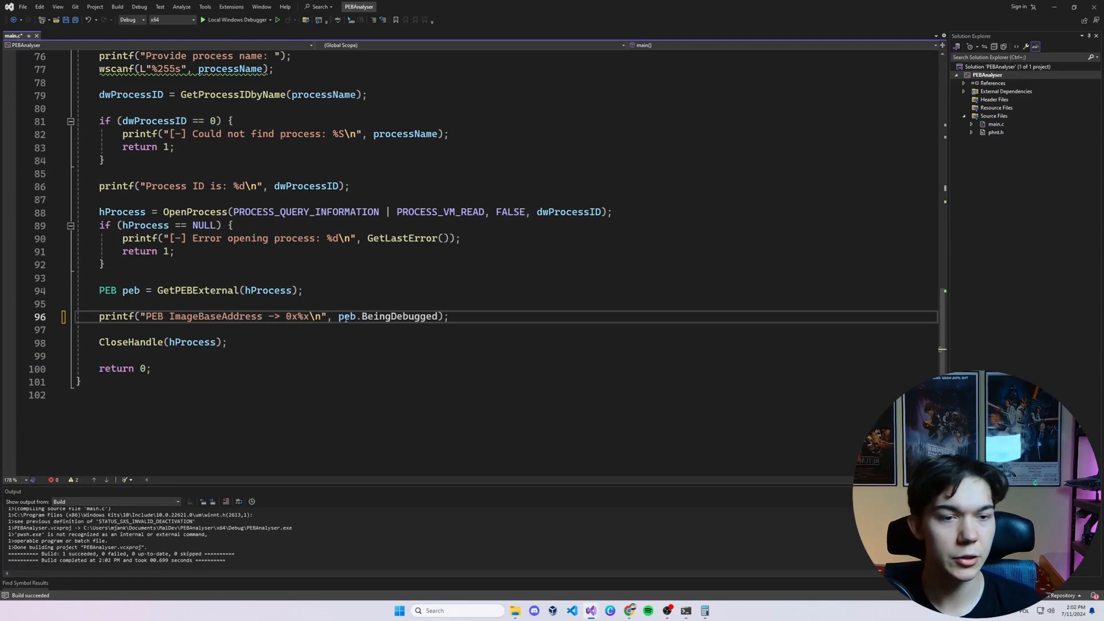
type(".")
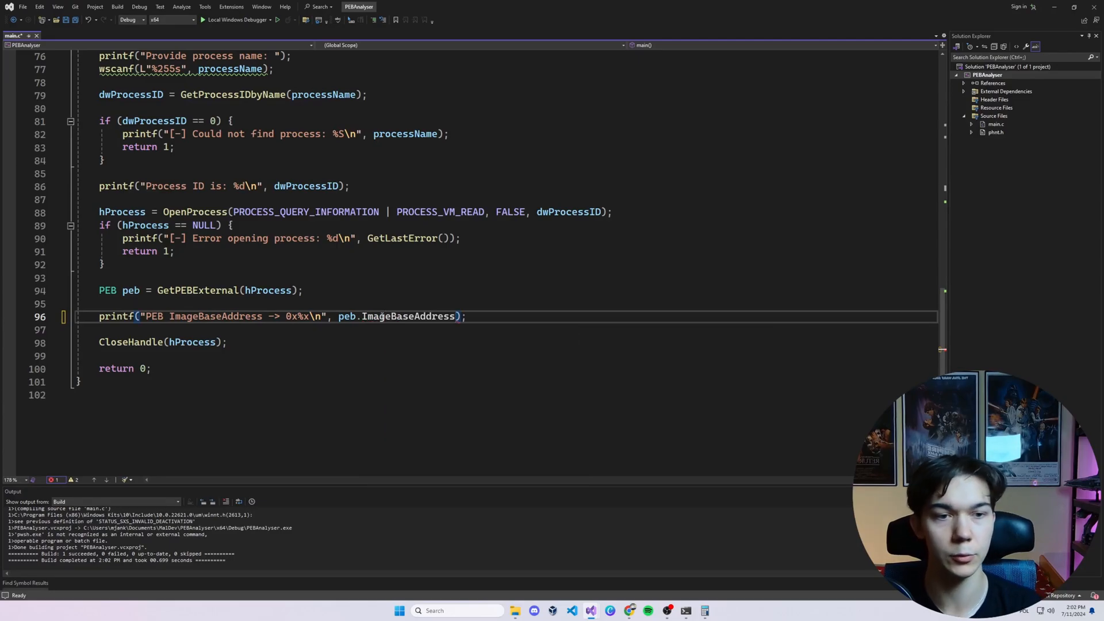
key("ctrl+s")
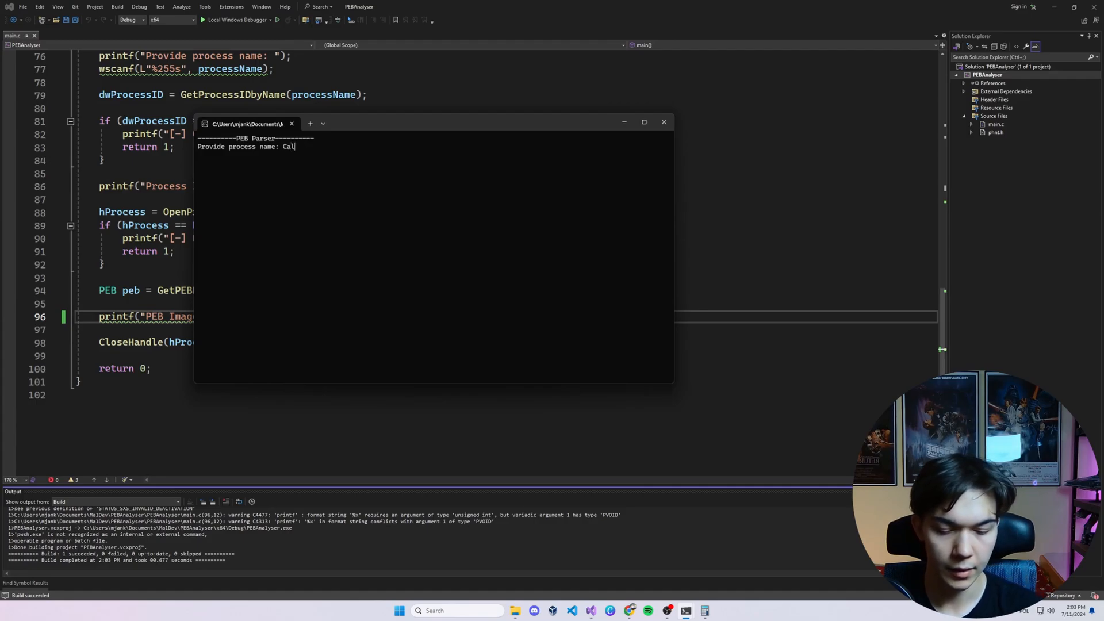
Run the parser on CalculatorApp.exe to print its PEB ImageBaseAddress 0xee610000
type("culatorApp.exe")
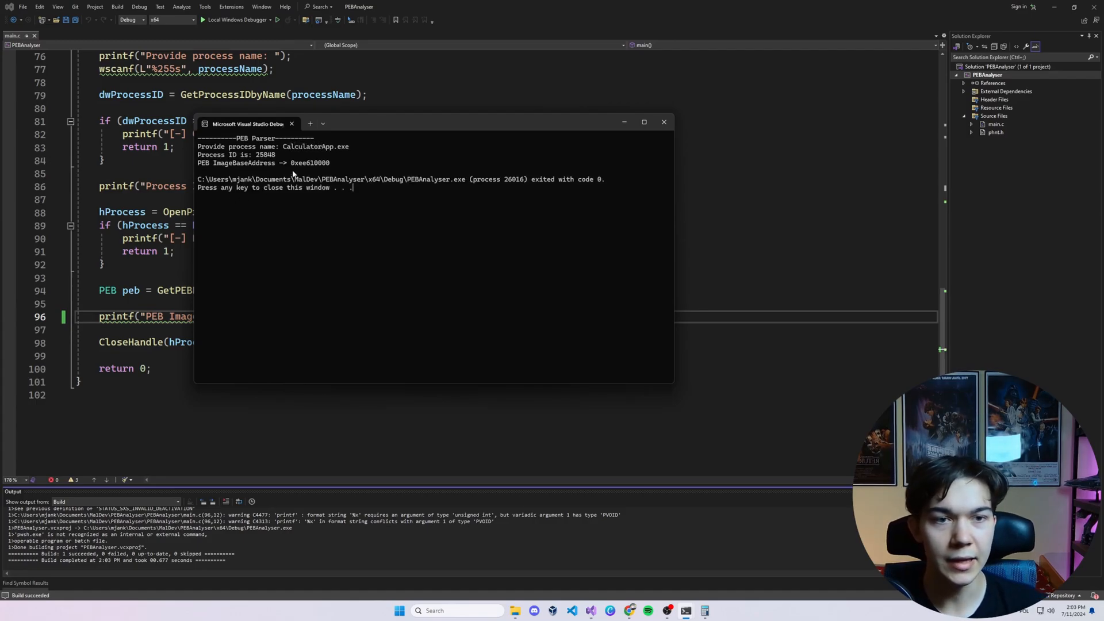
mouse_move(325, 167)
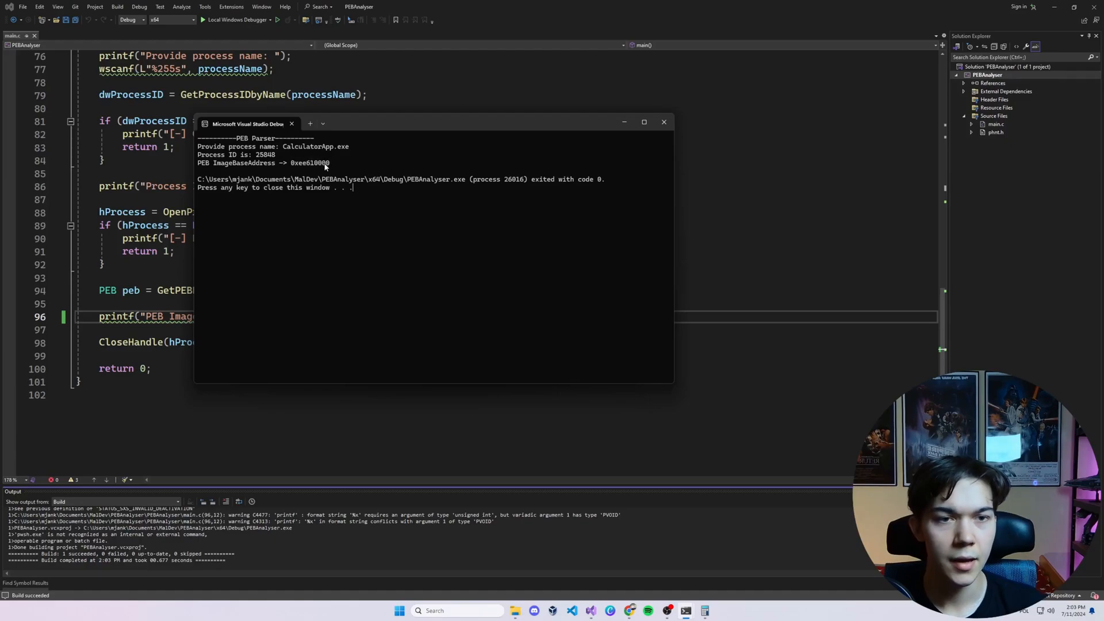